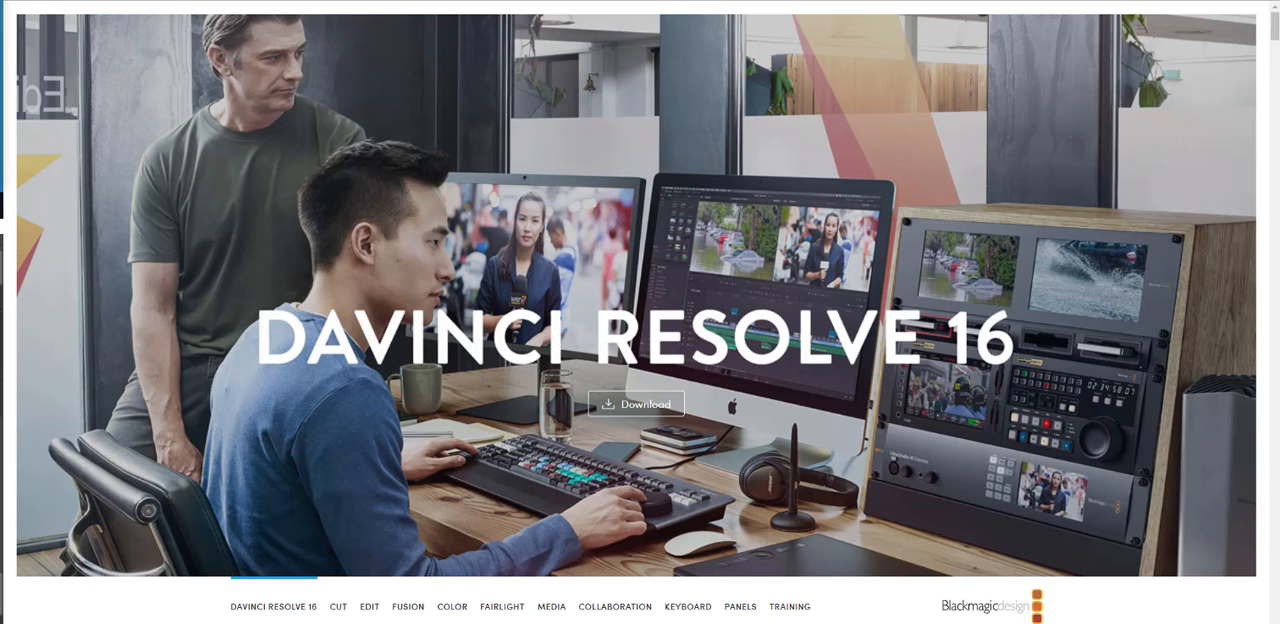
Step: Scroll past the hero banner to the What's New description and the cut-page timeline illustration
scroll("down", 3)
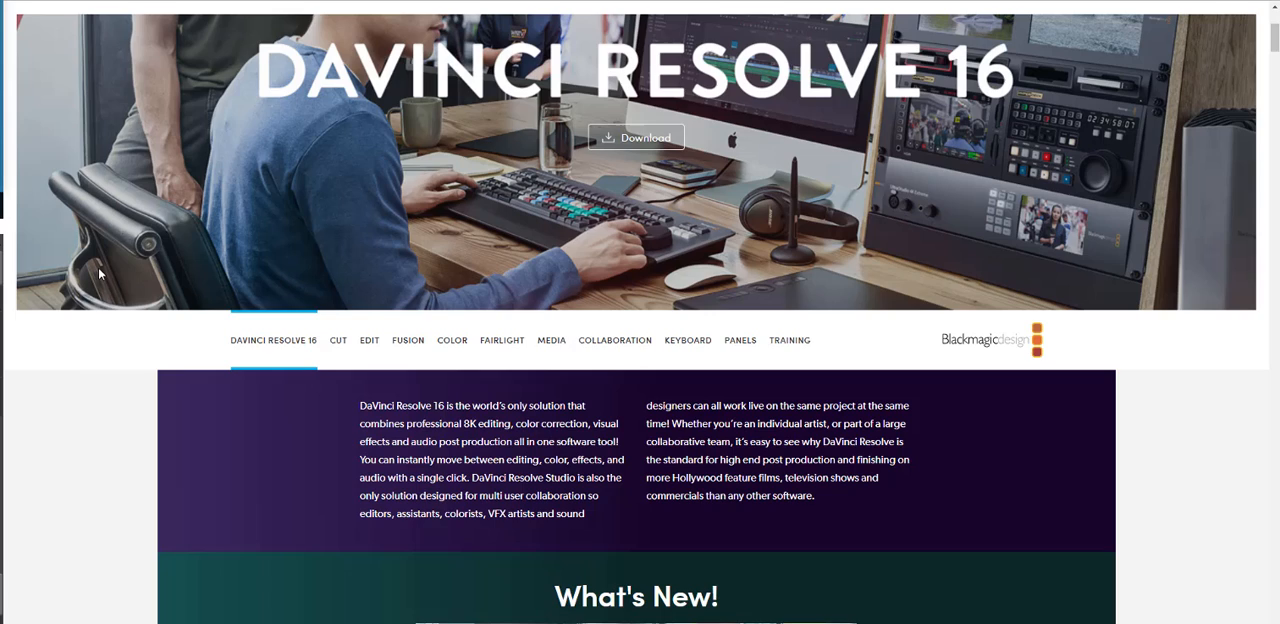
scroll("down", 3)
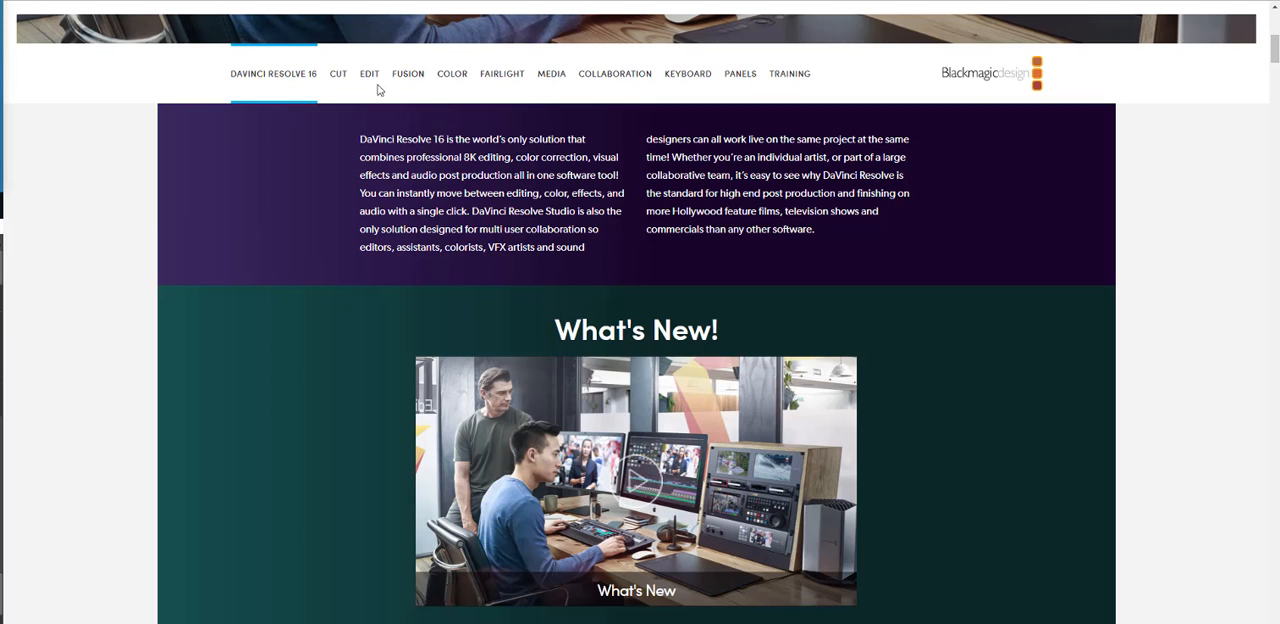
scroll("down", 3)
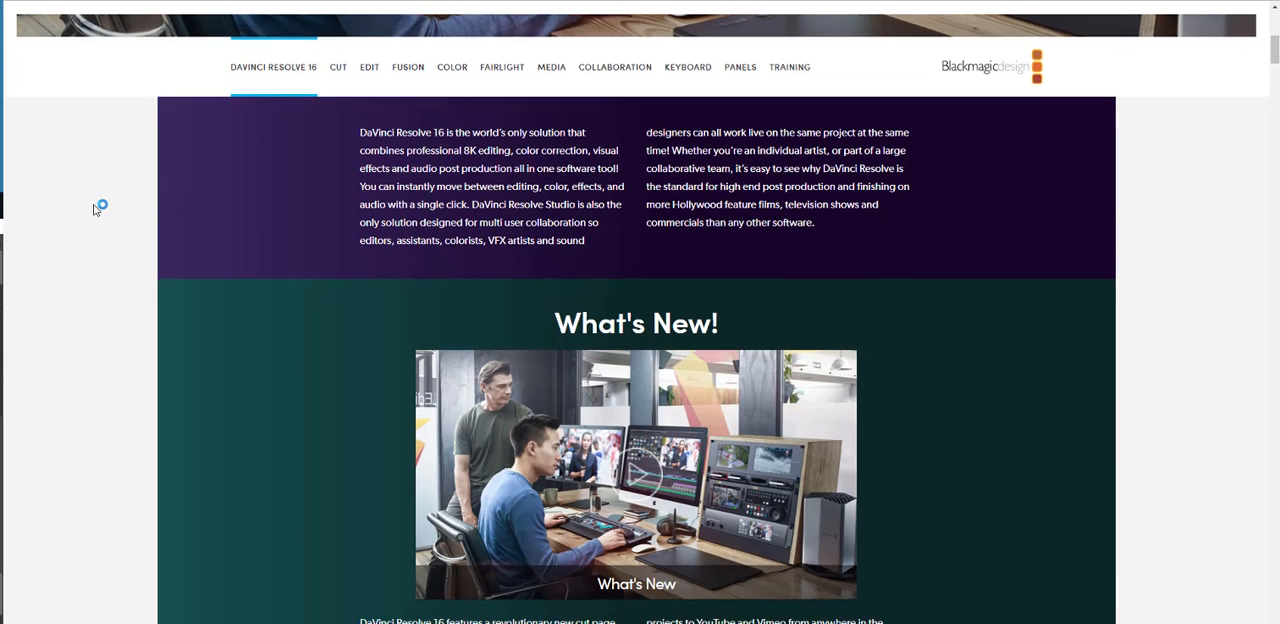
scroll("down", 3)
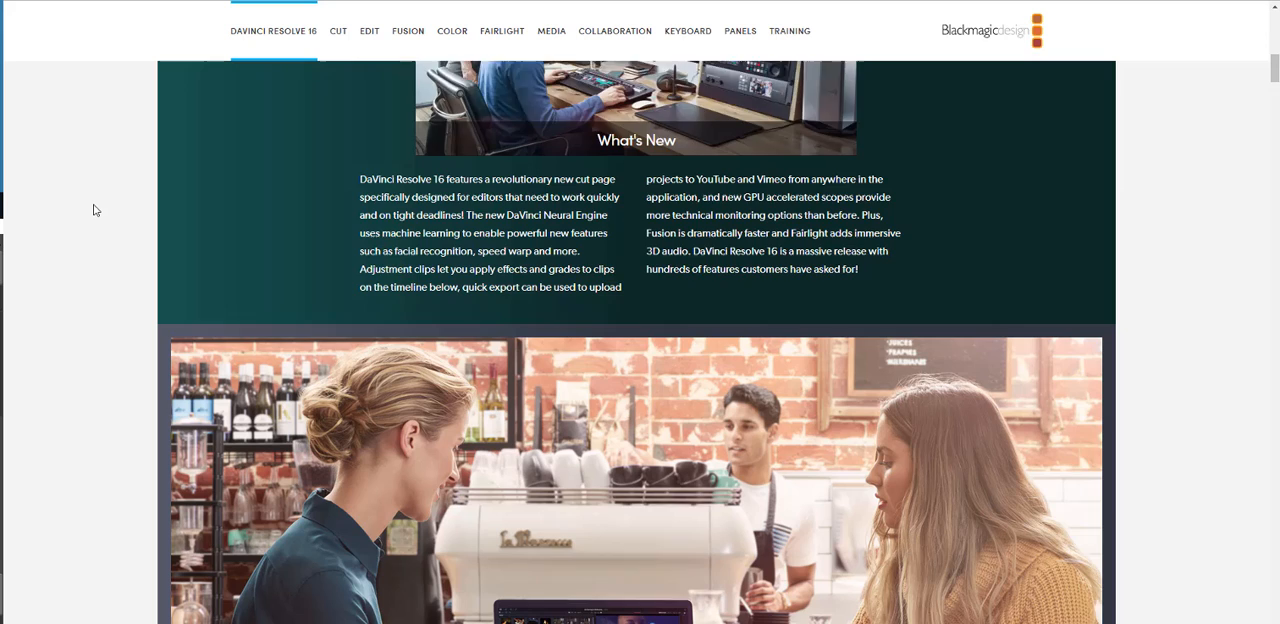
scroll("down", 3)
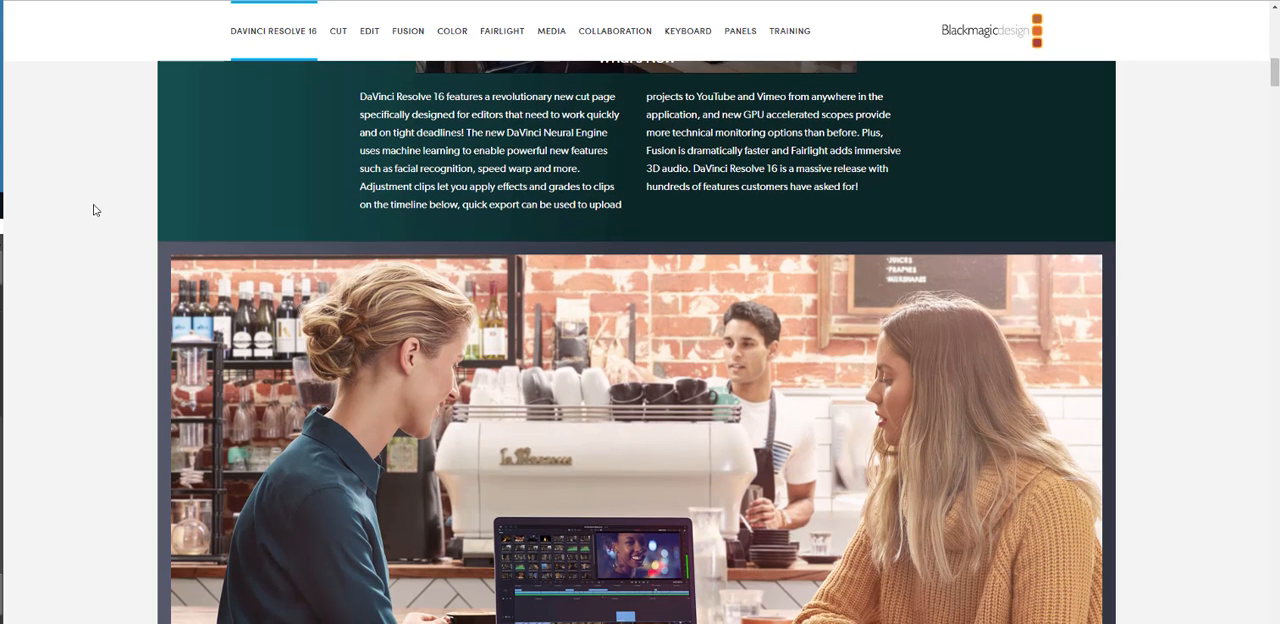
scroll("down", 3)
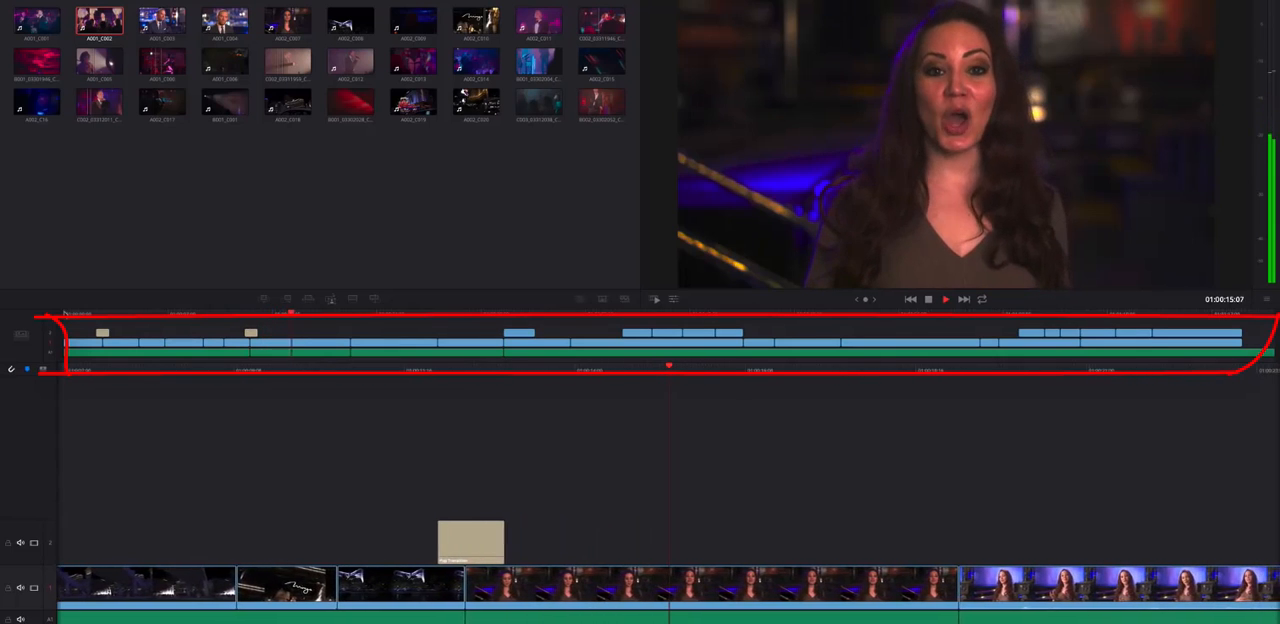
left_click(944, 300)
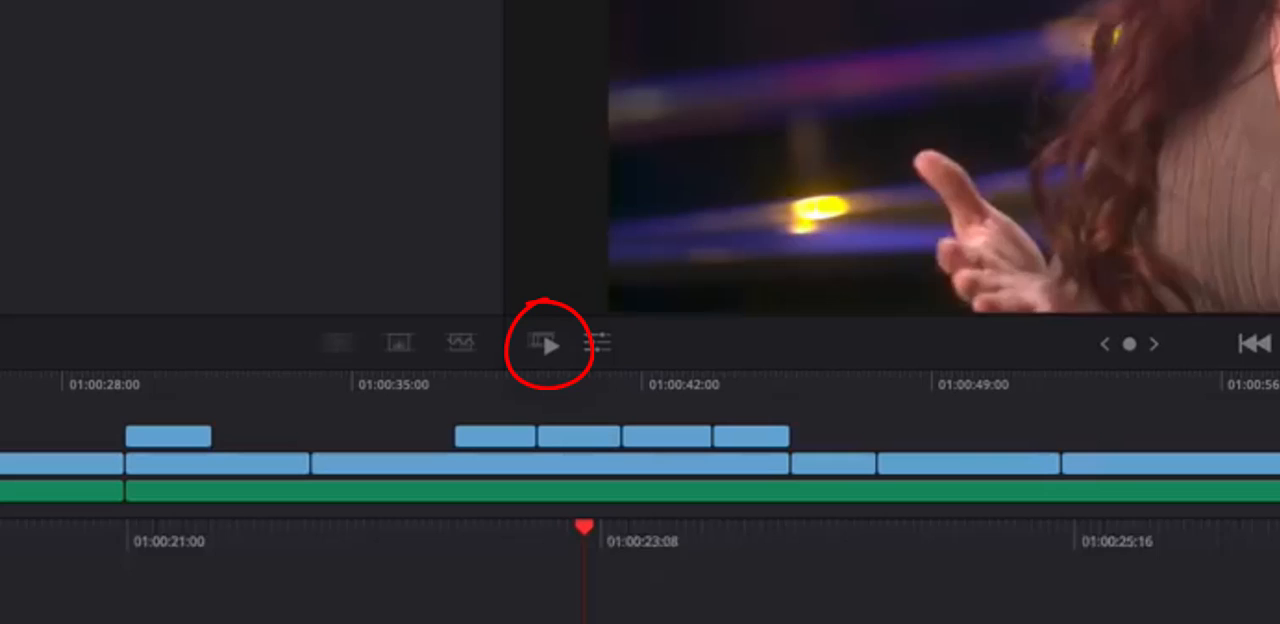
left_click(544, 344)
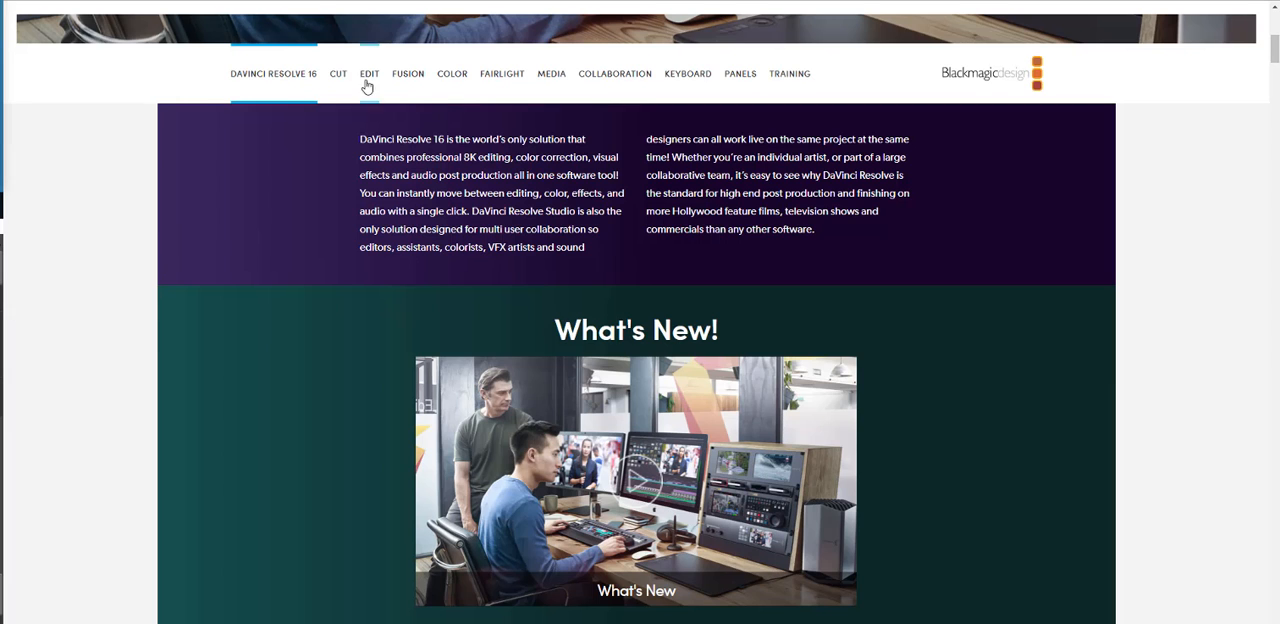
Step: Scroll down through the Introducing the Cut Page section to its feature card grid
scroll("down", 3)
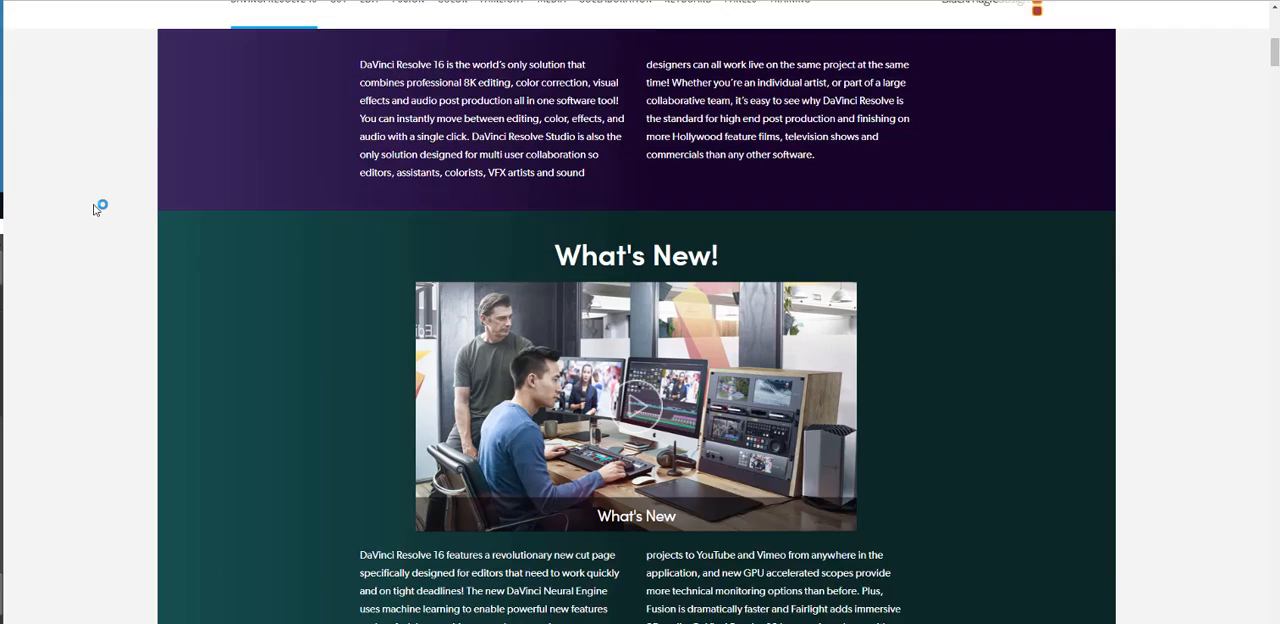
scroll("down", 3)
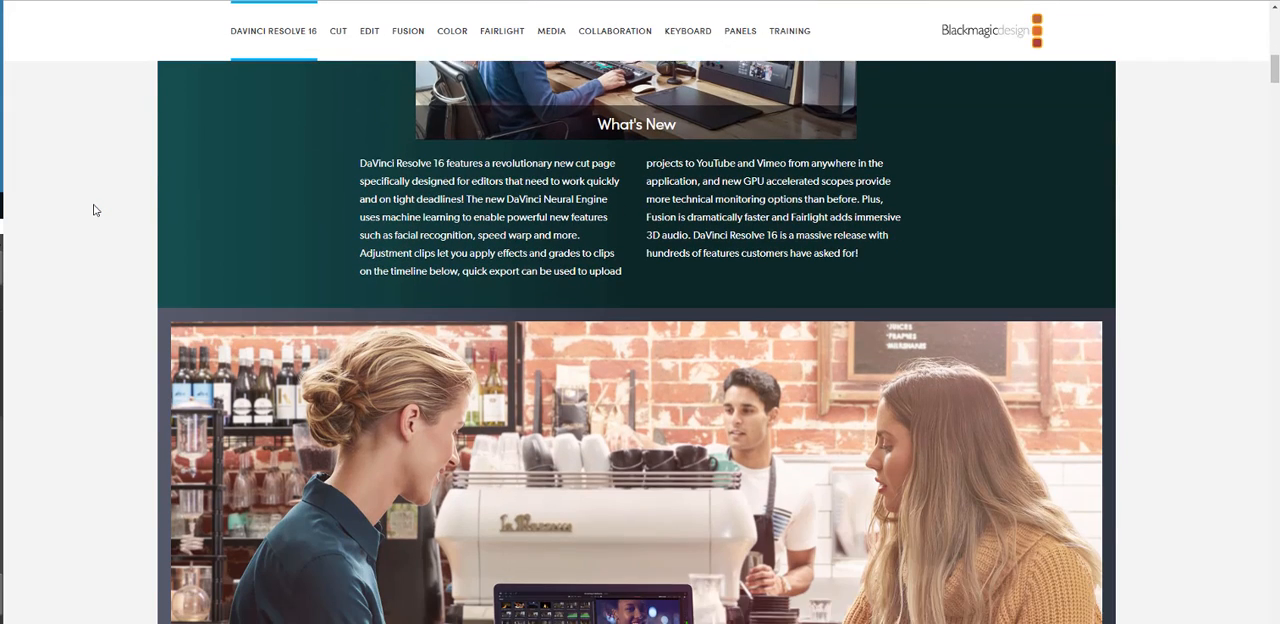
scroll("down", 3)
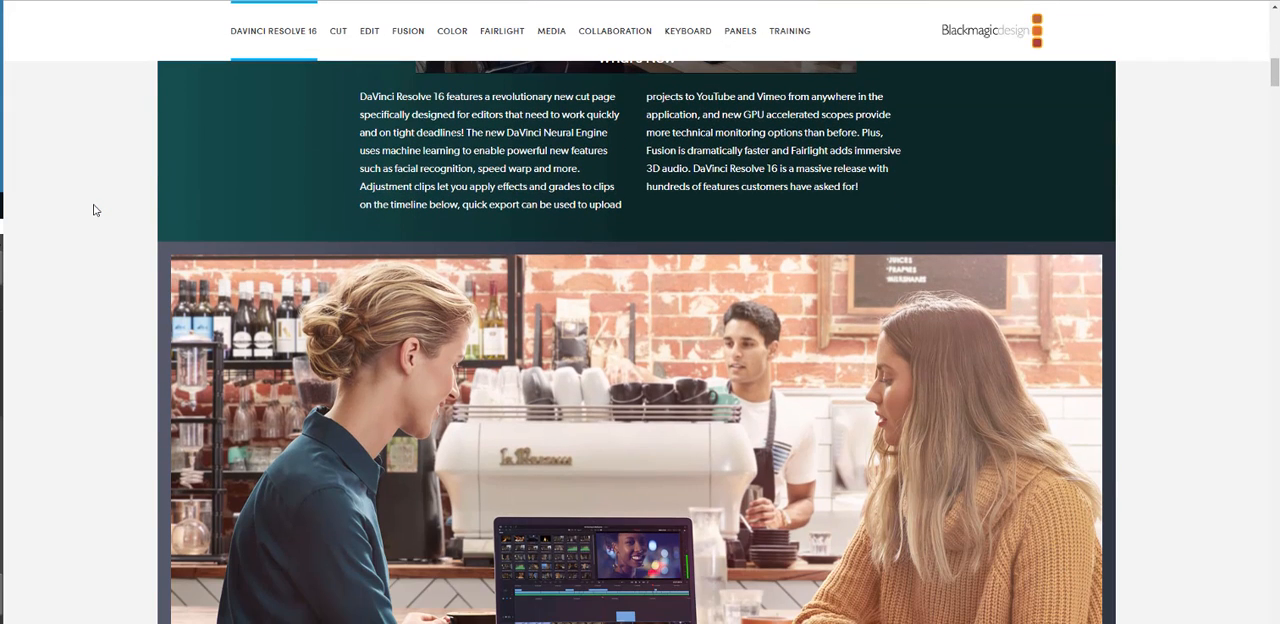
scroll("down", 3)
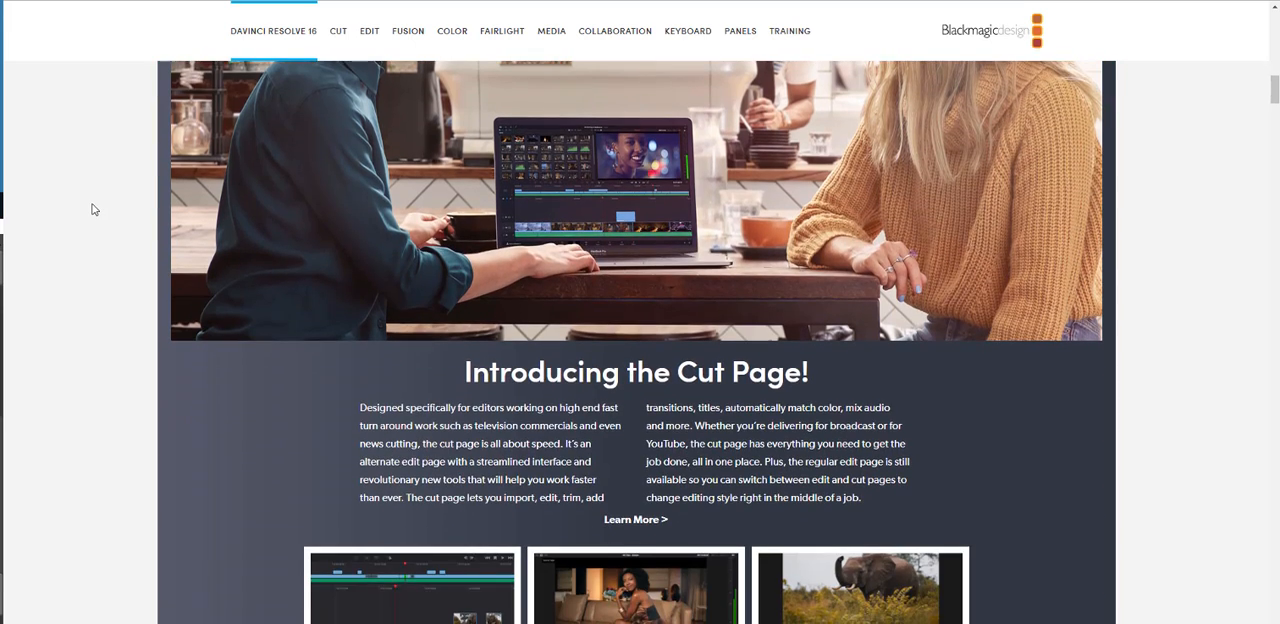
scroll("down", 3)
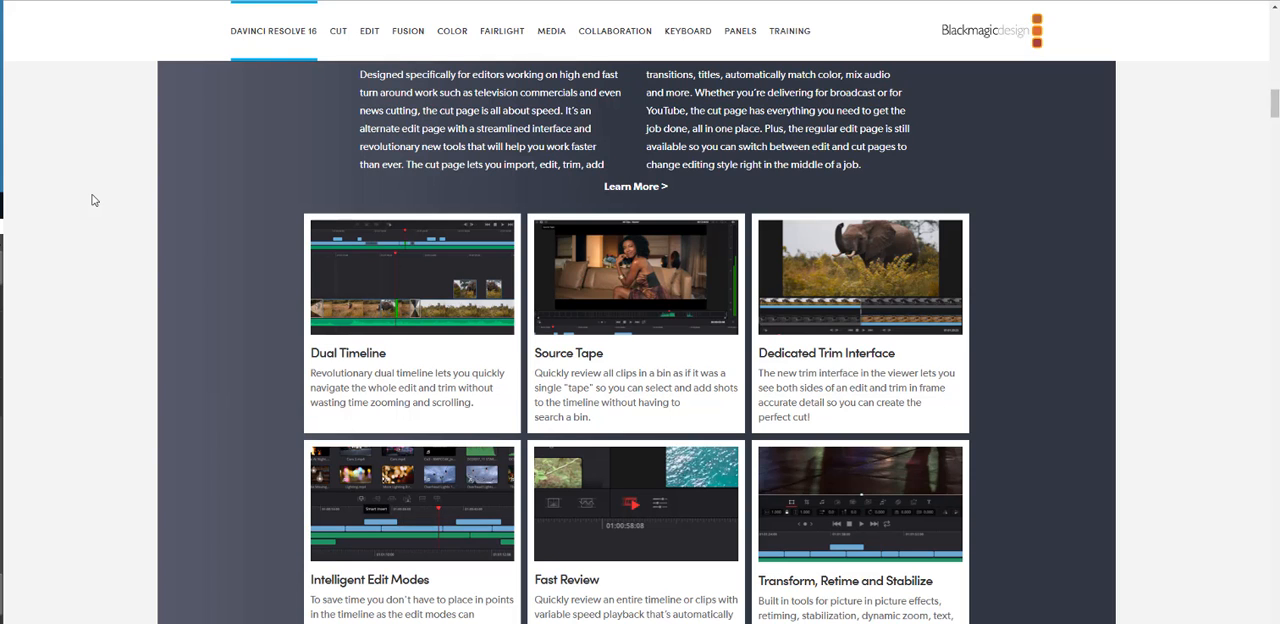
scroll("down", 3)
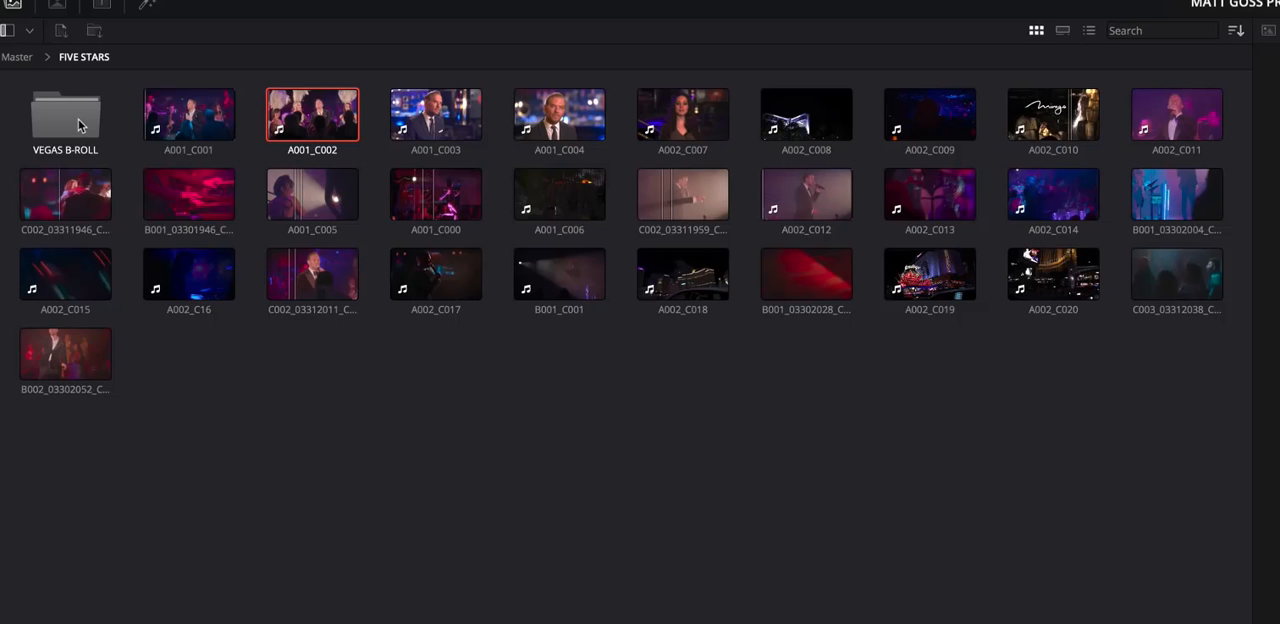
Step: Enter VEGAS B-ROLL, return to the FIVE STARS bin and show its clips in List View with metadata
double_click(64, 112)
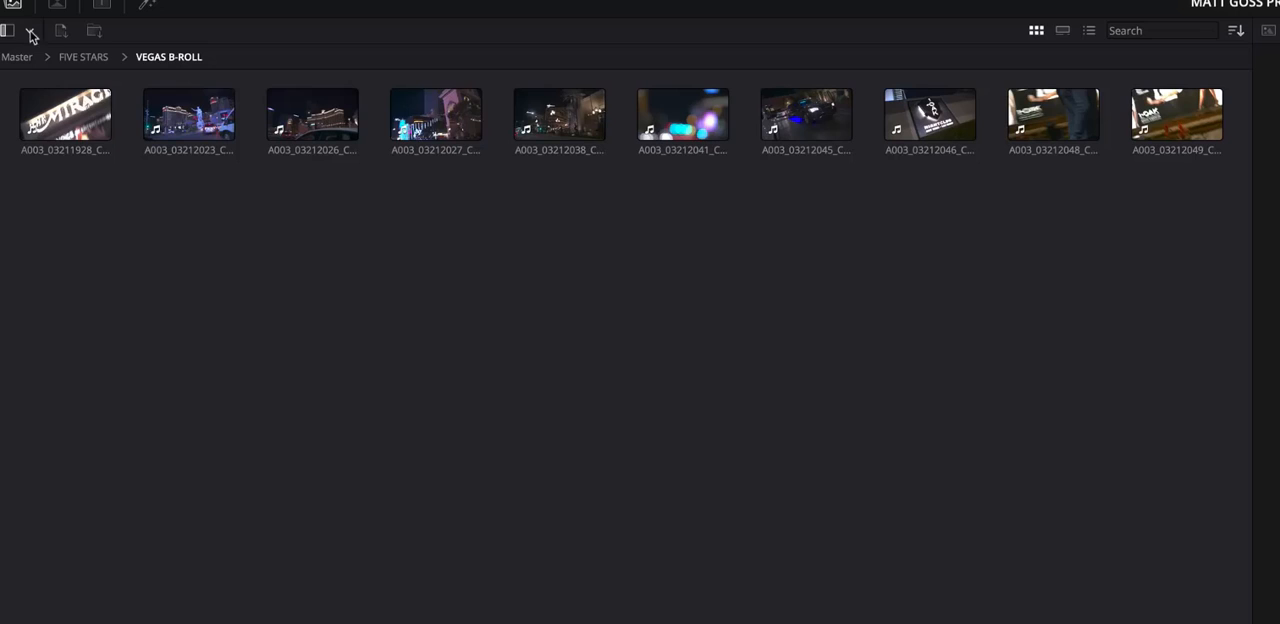
left_click(32, 30)
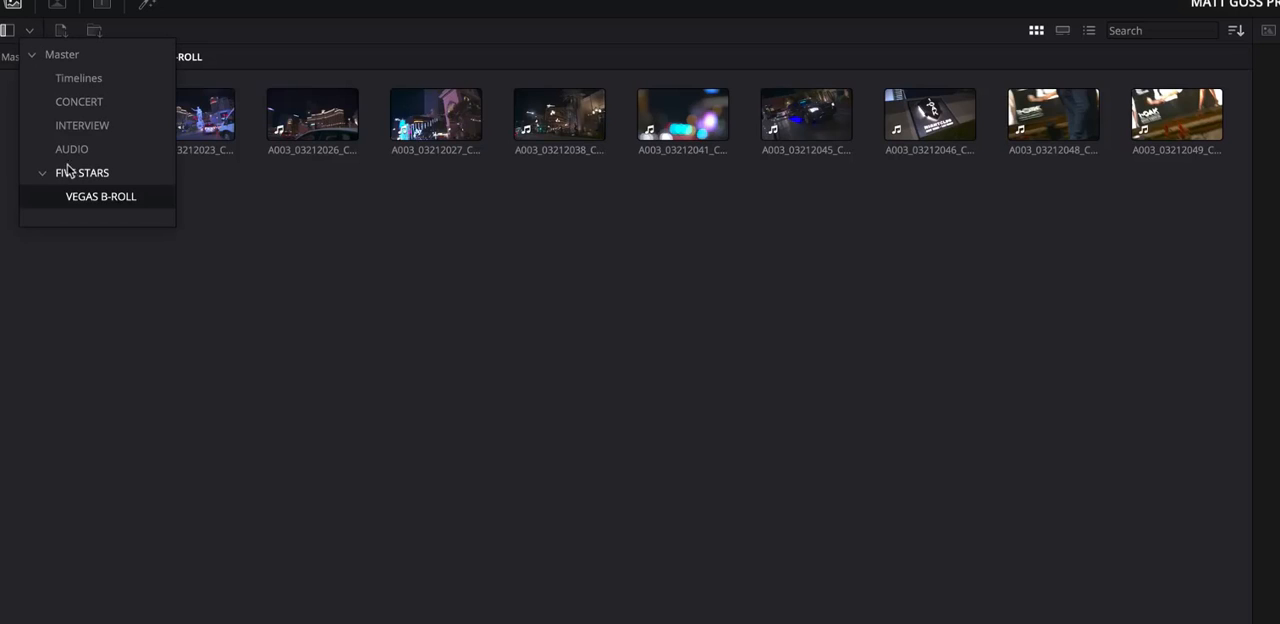
left_click(84, 172)
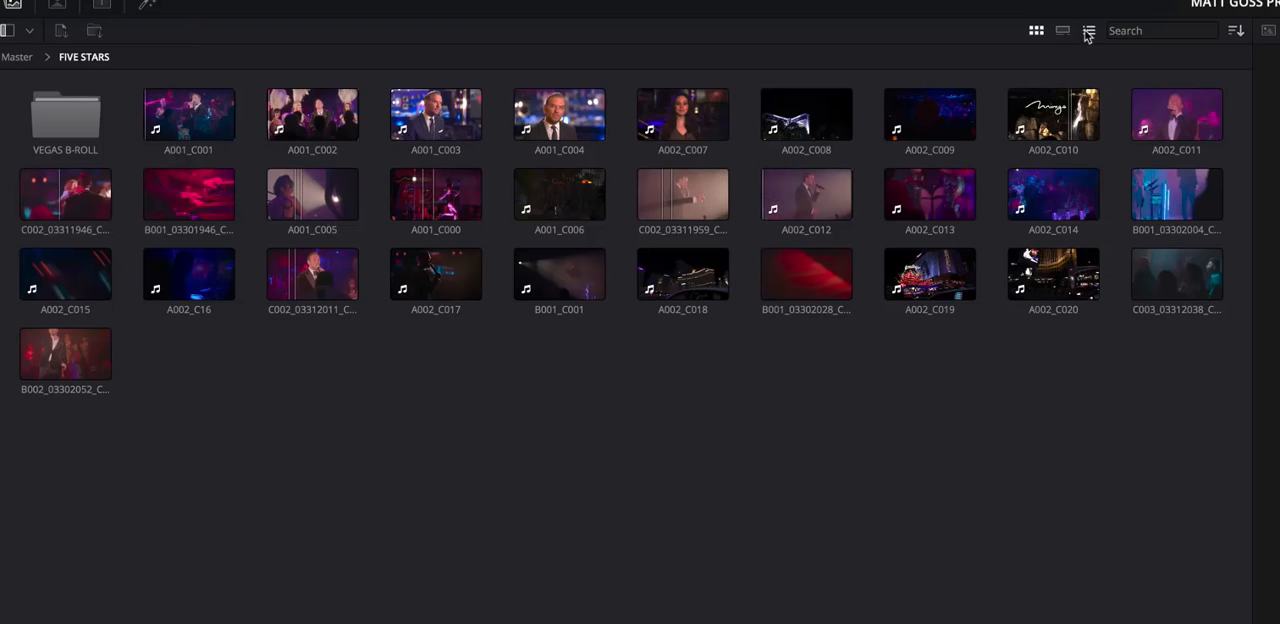
left_click(1062, 30)
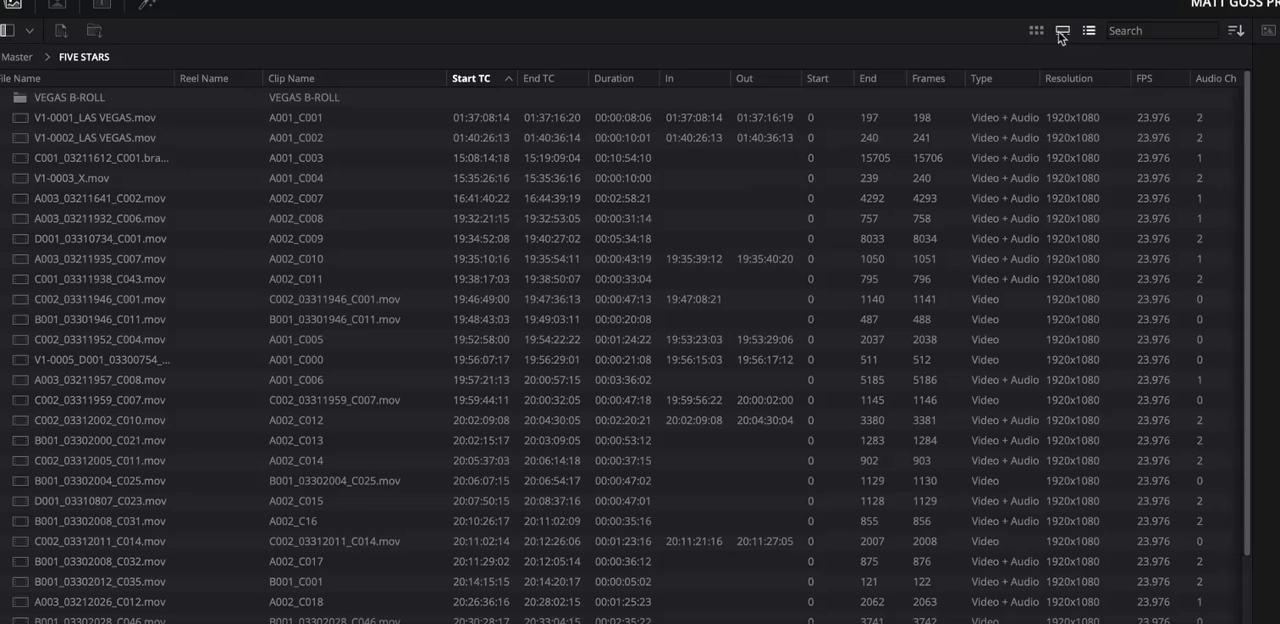
left_click(1062, 30)
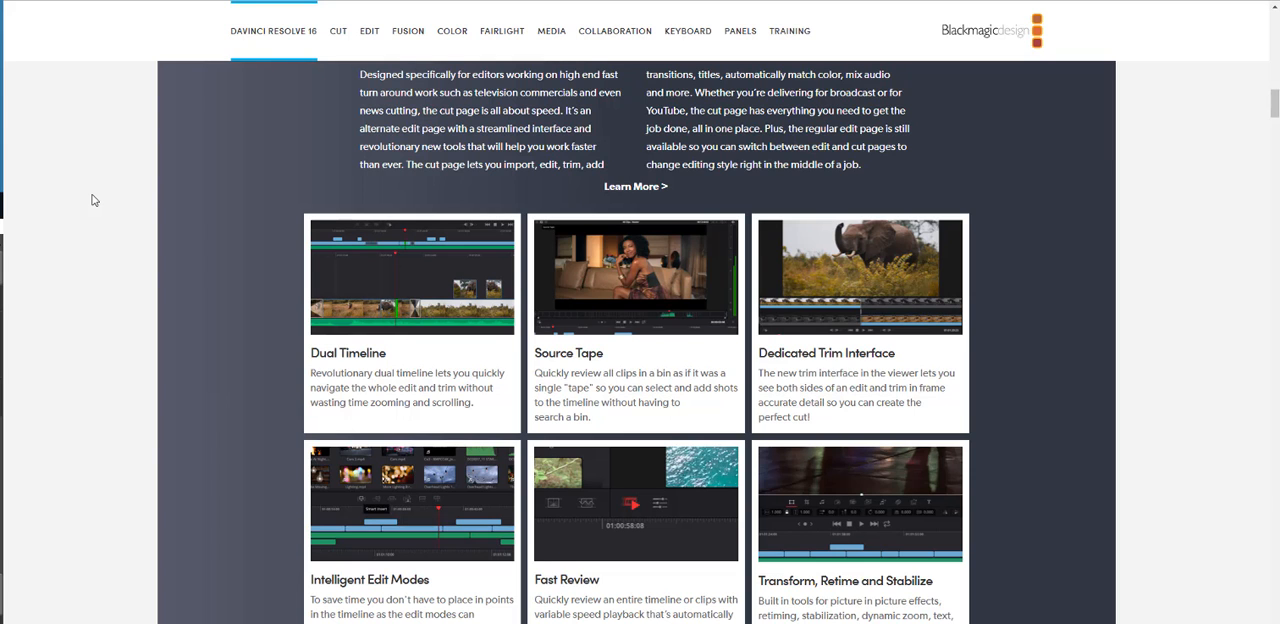
Step: Scroll past the Quick Export, Media Import and Portable Editing cards to New Editing Features
scroll("down", 3)
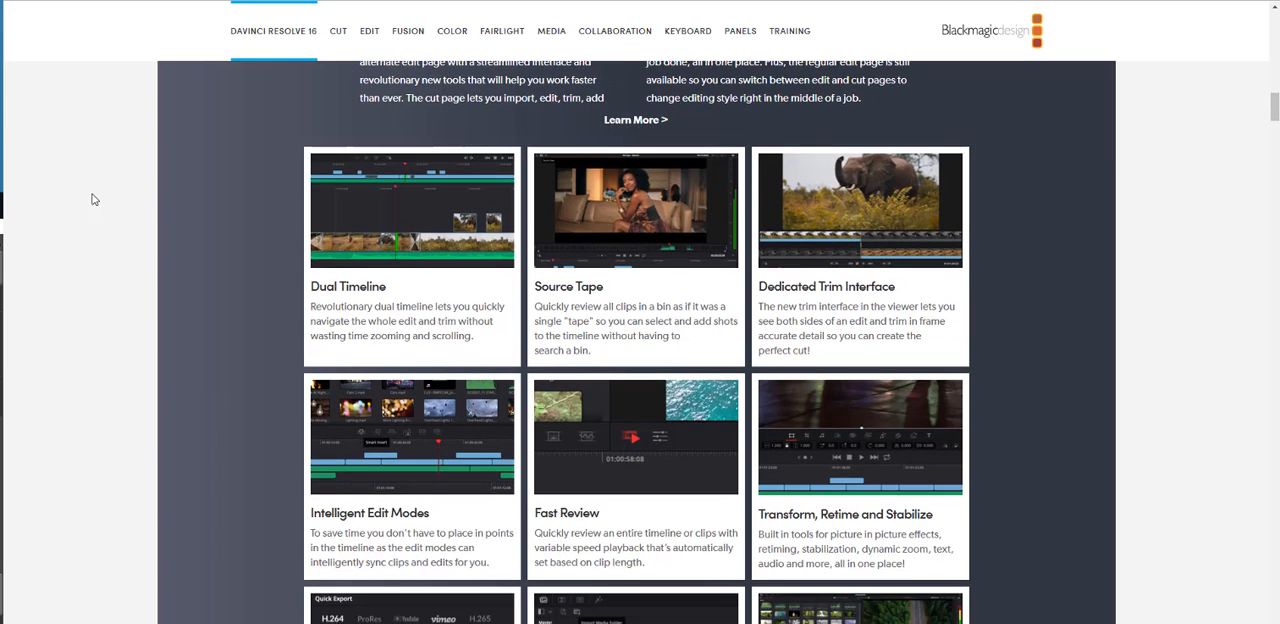
scroll("down", 3)
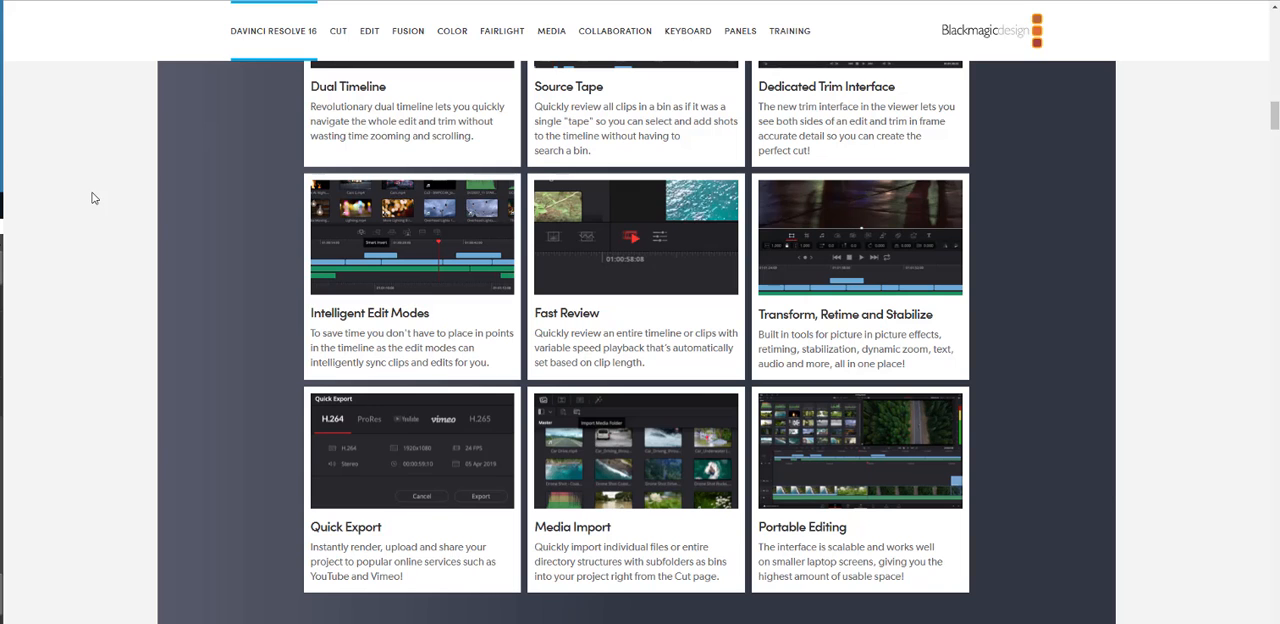
scroll("down", 3)
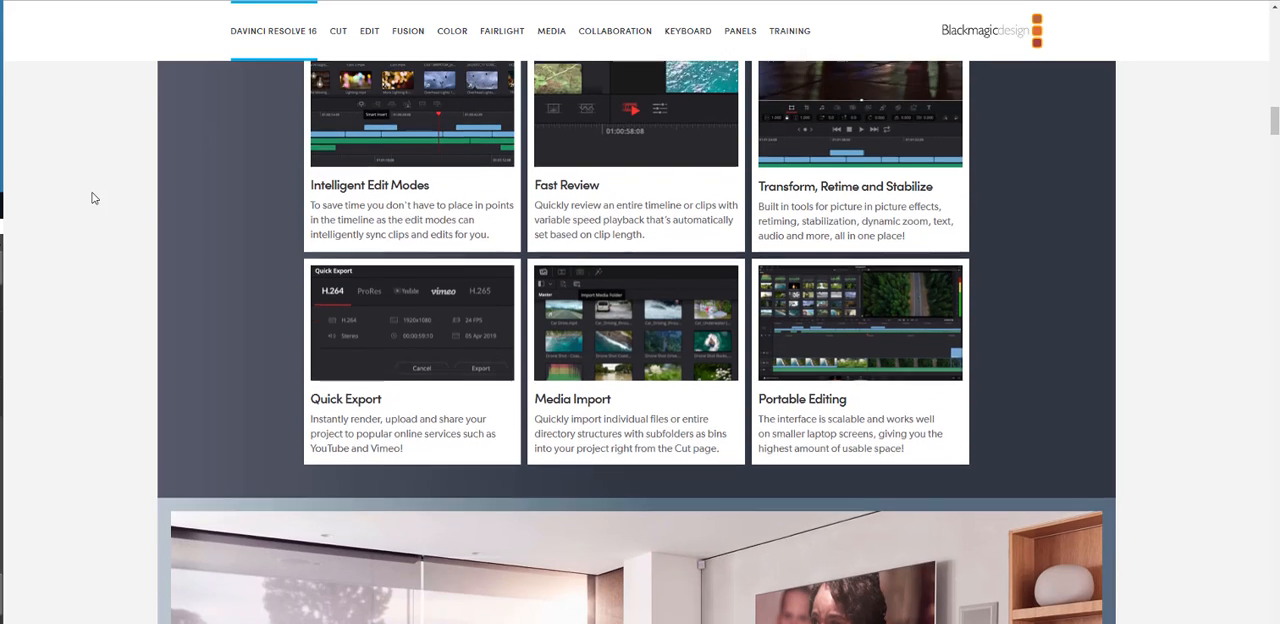
scroll("down", 3)
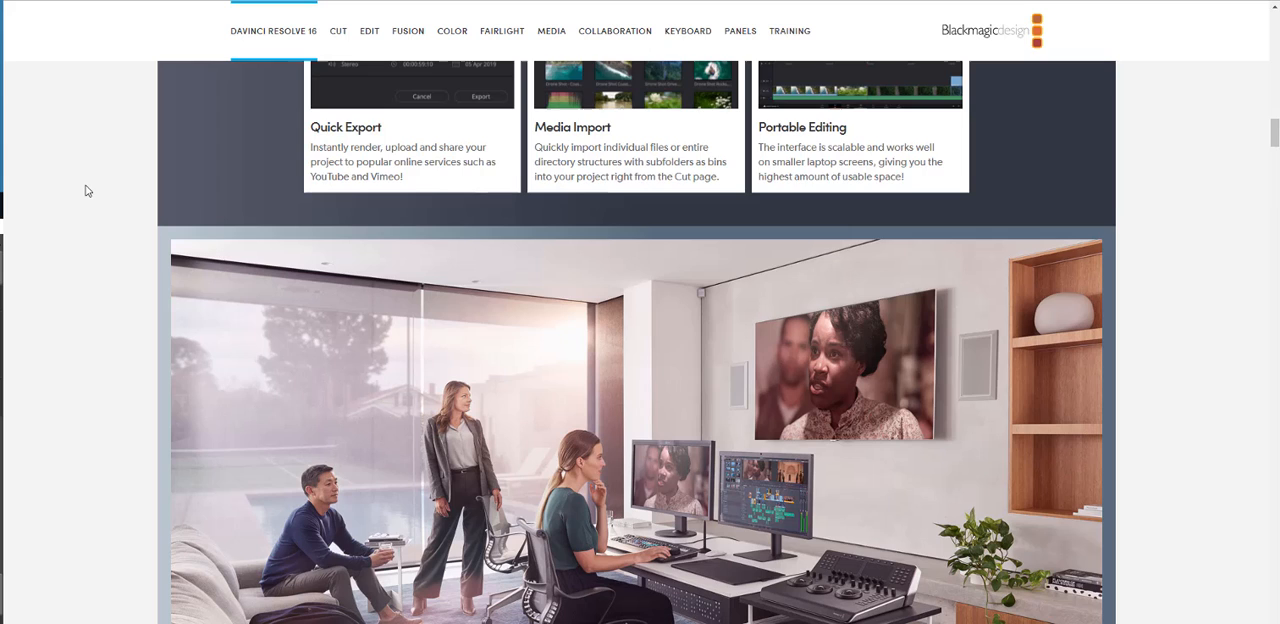
scroll("down", 3)
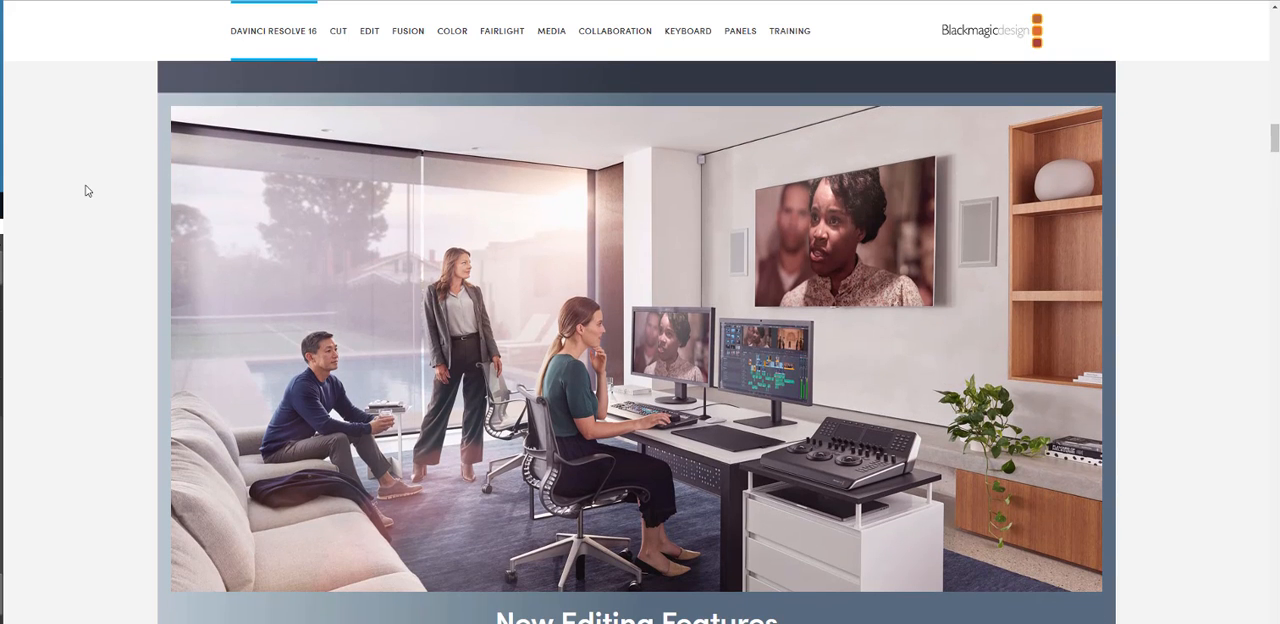
scroll("down", 3)
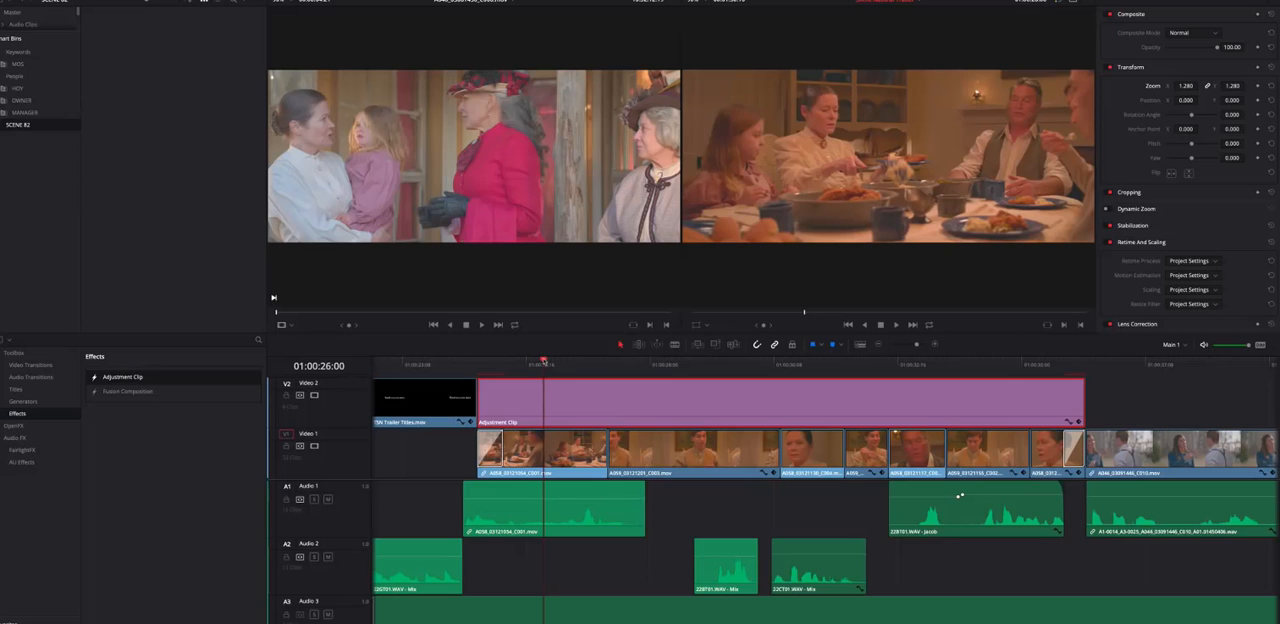
Step: Return to the Edit page and load the baseball field timeline into the timeline viewer
left_click(976, 364)
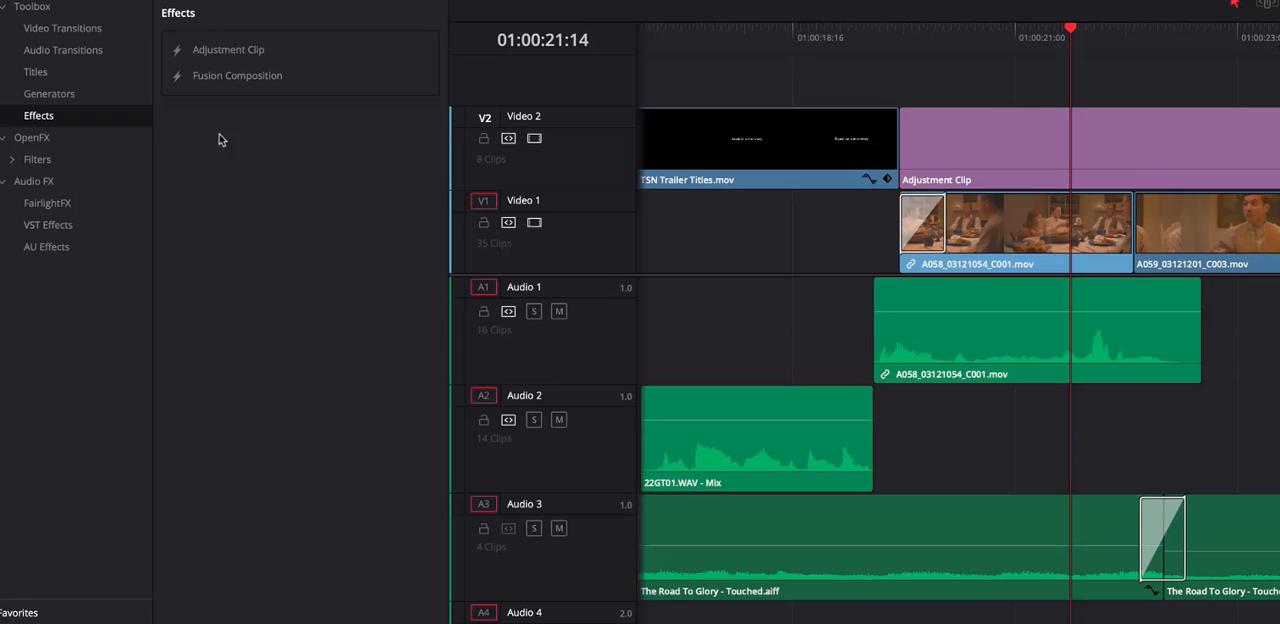
left_click(36, 160)
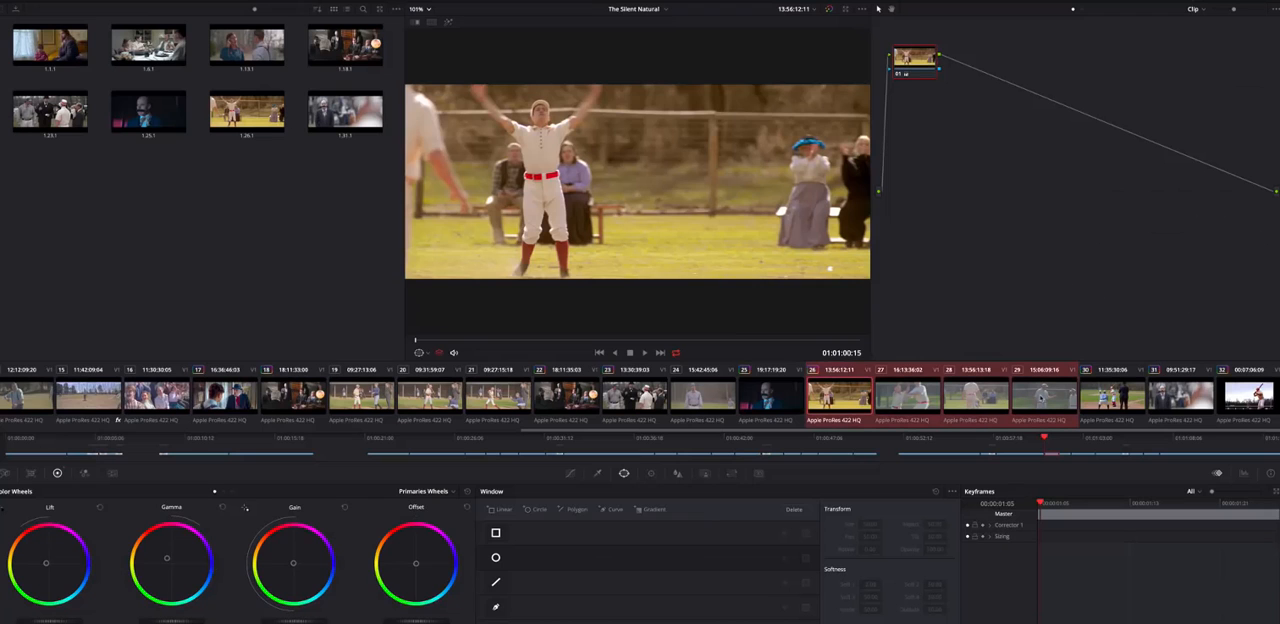
left_click(432, 22)
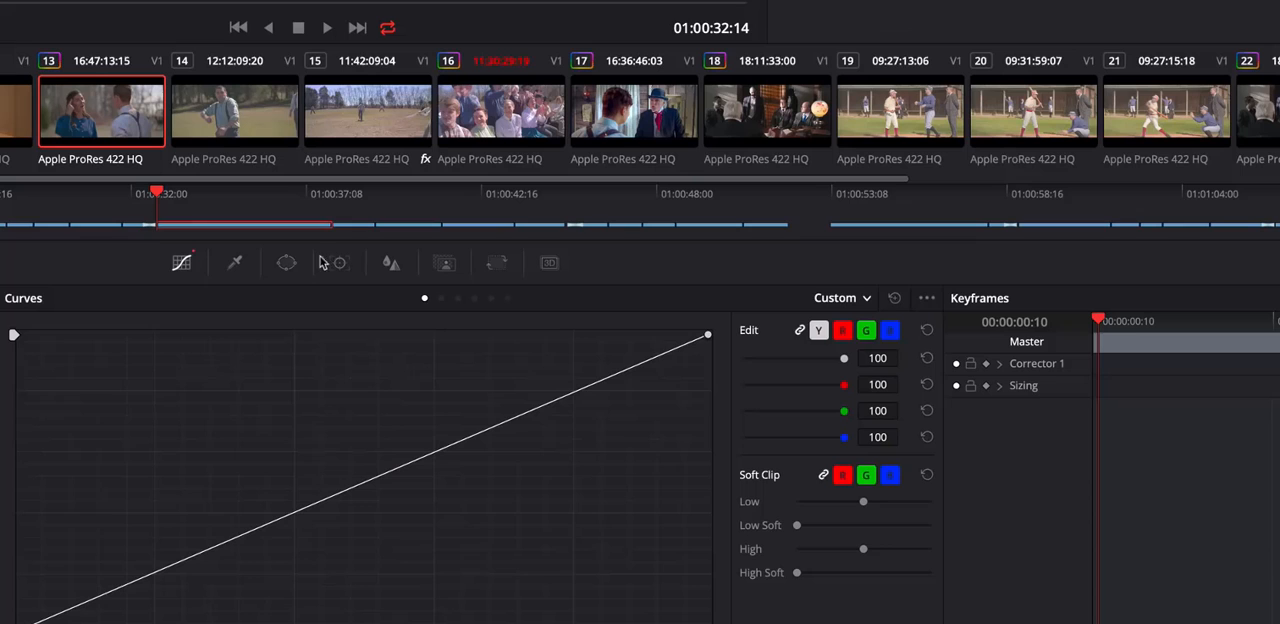
left_click(924, 298)
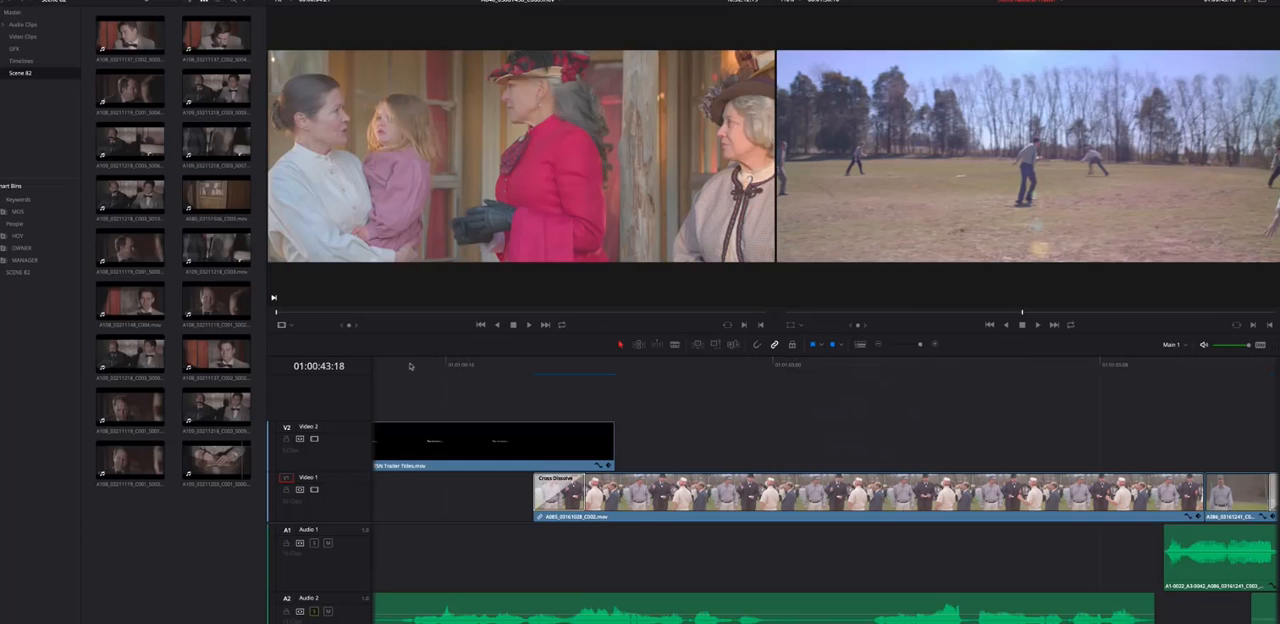
left_click(536, 384)
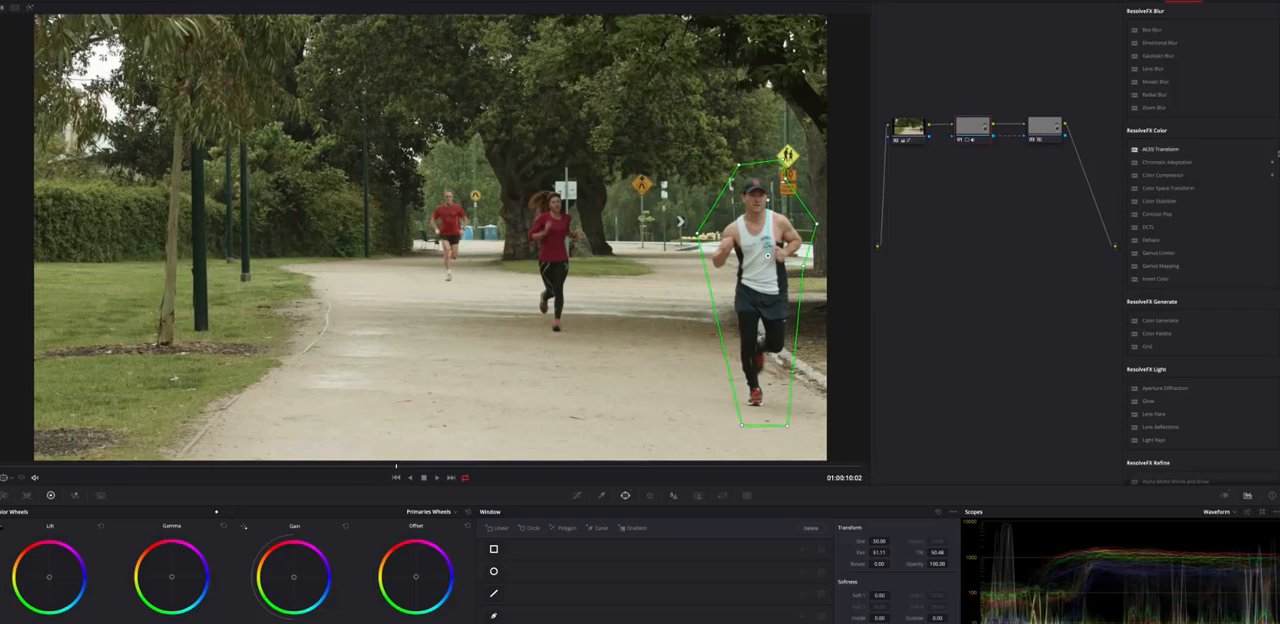
Step: Track the polygon Power Window drawn around the front runner in the white vest
left_click(1204, 60)
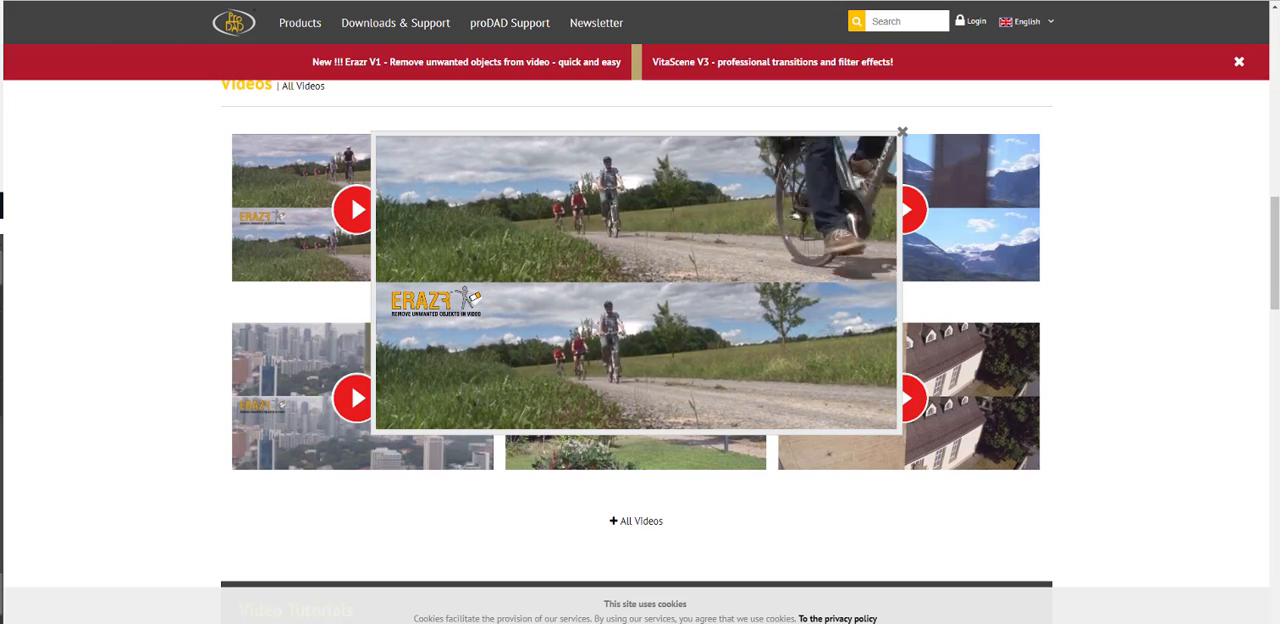
Step: Close the cycling demo popup, play the city skyline Erazr demo, then close it
left_click(900, 132)
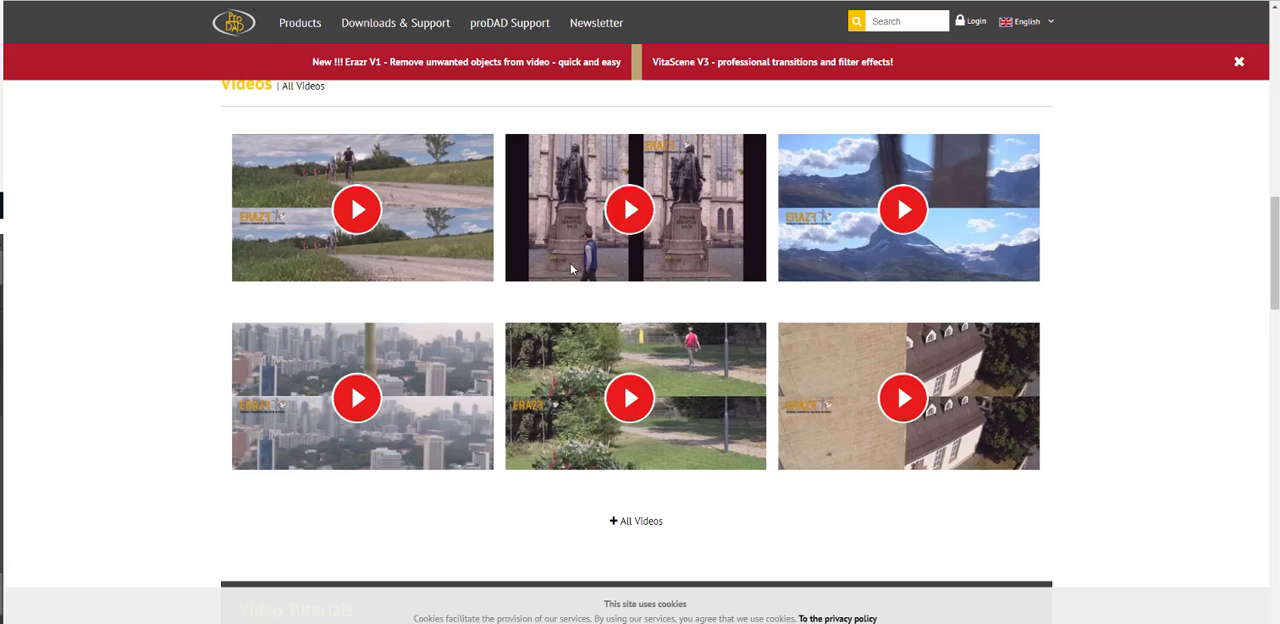
left_click(628, 208)
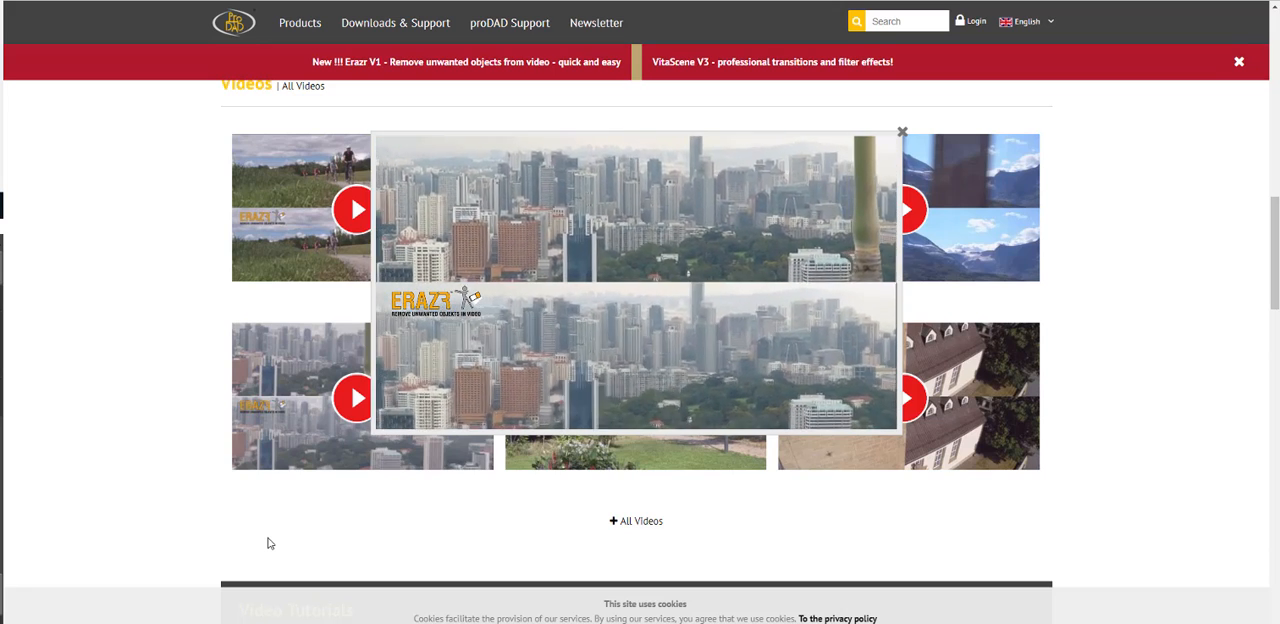
left_click(900, 132)
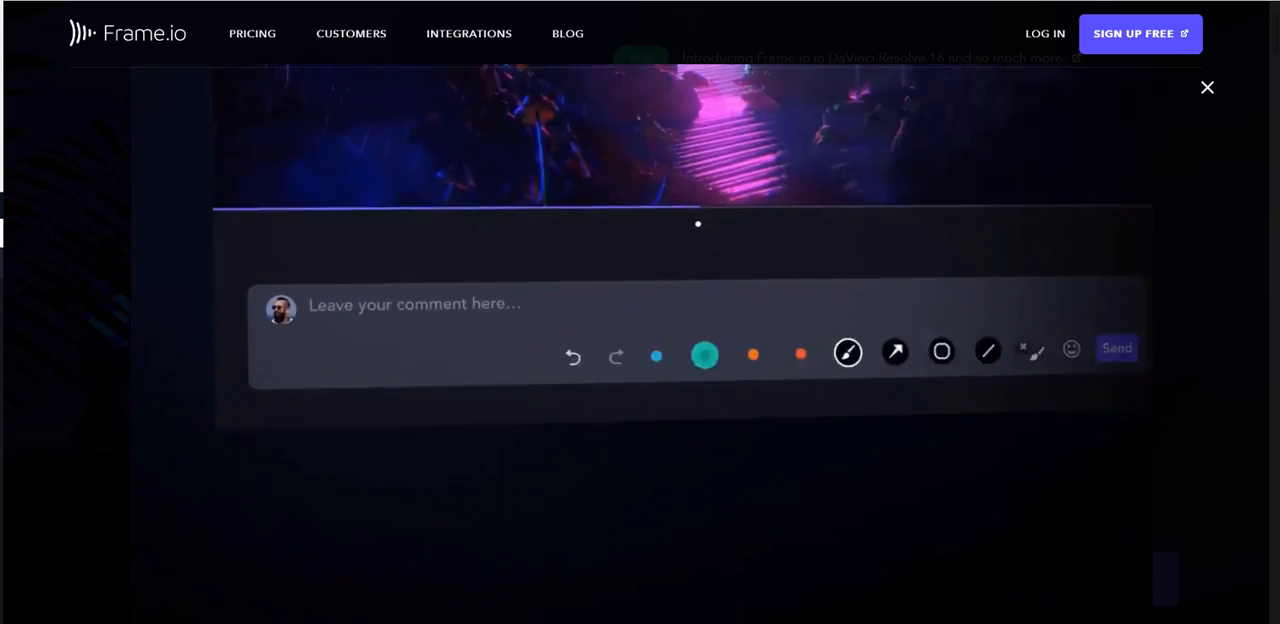
Step: Write the review comment 'You mean this light?' on the purple-lit staircase frame
type("You mean this light?")
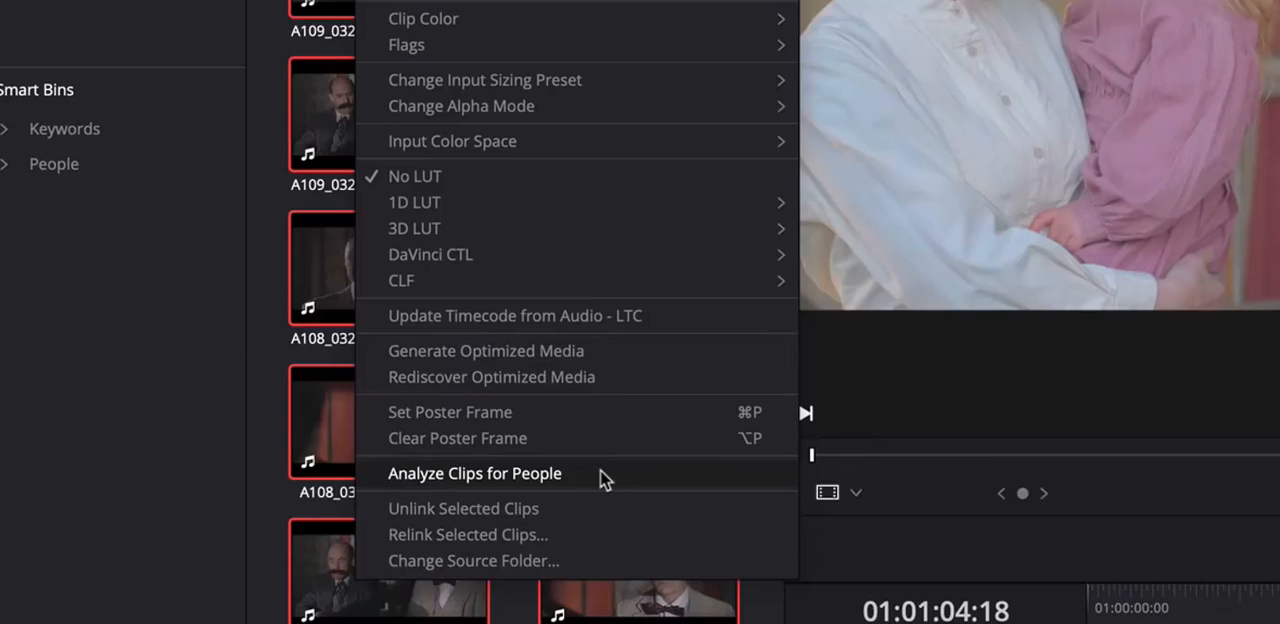
Step: Analyze the clips for people and name the detected faces HOY, OWNER and MANAGER
left_click(474, 472)
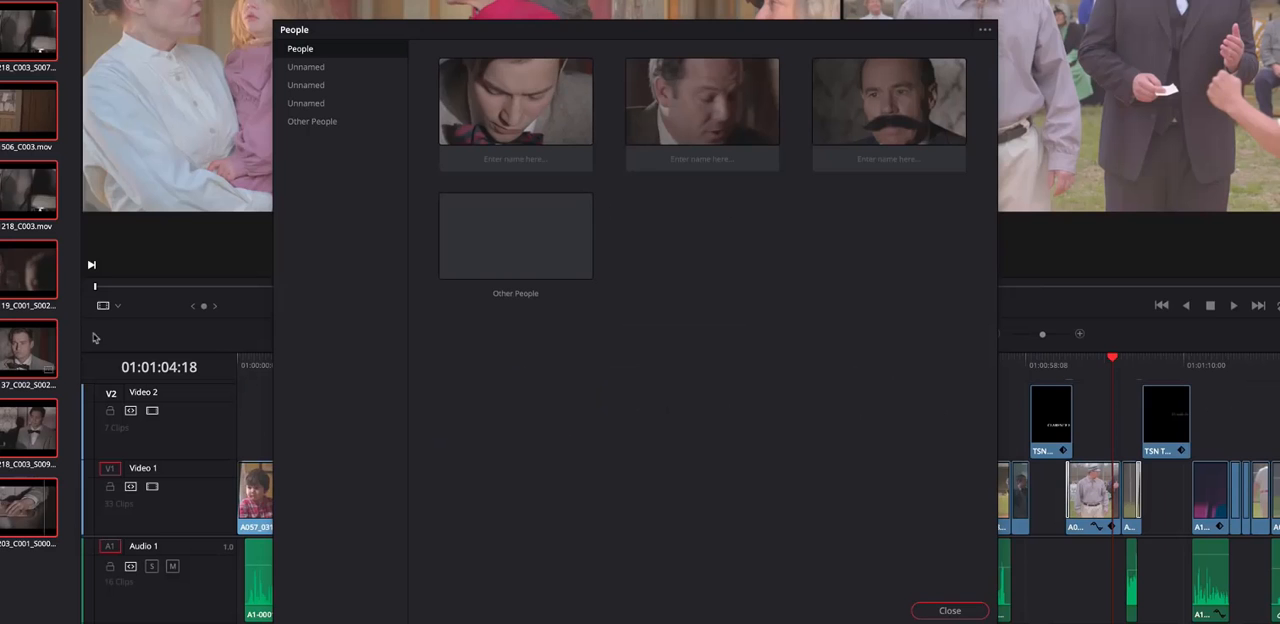
type("HOY")
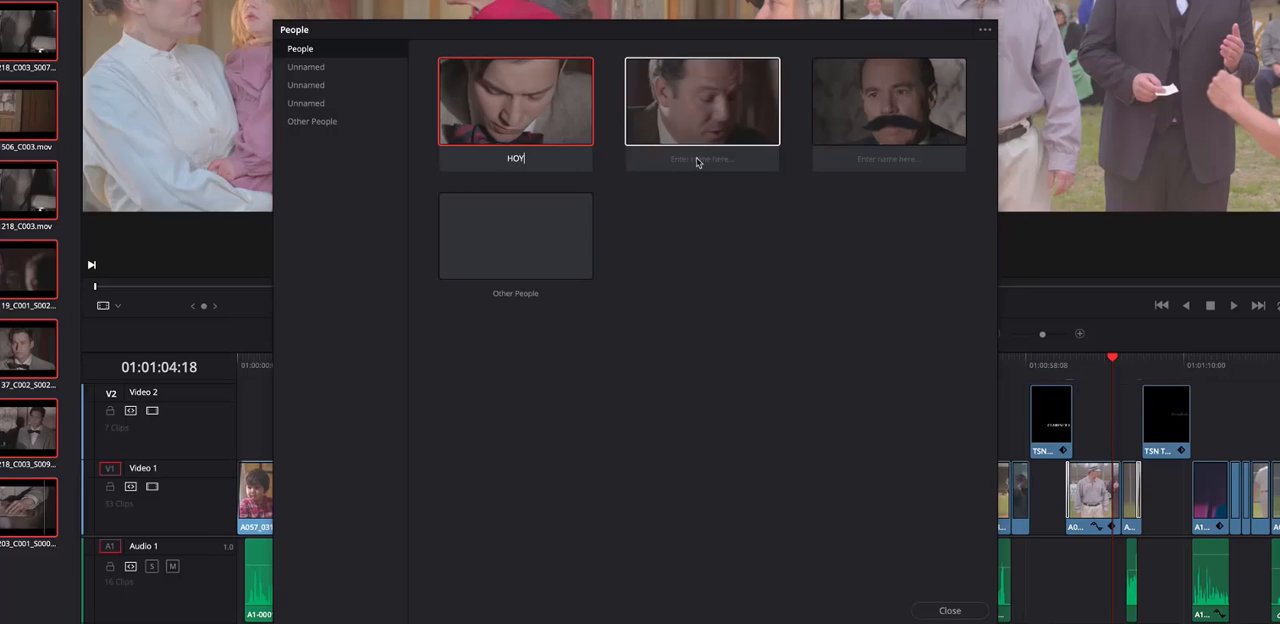
type("OWNER")
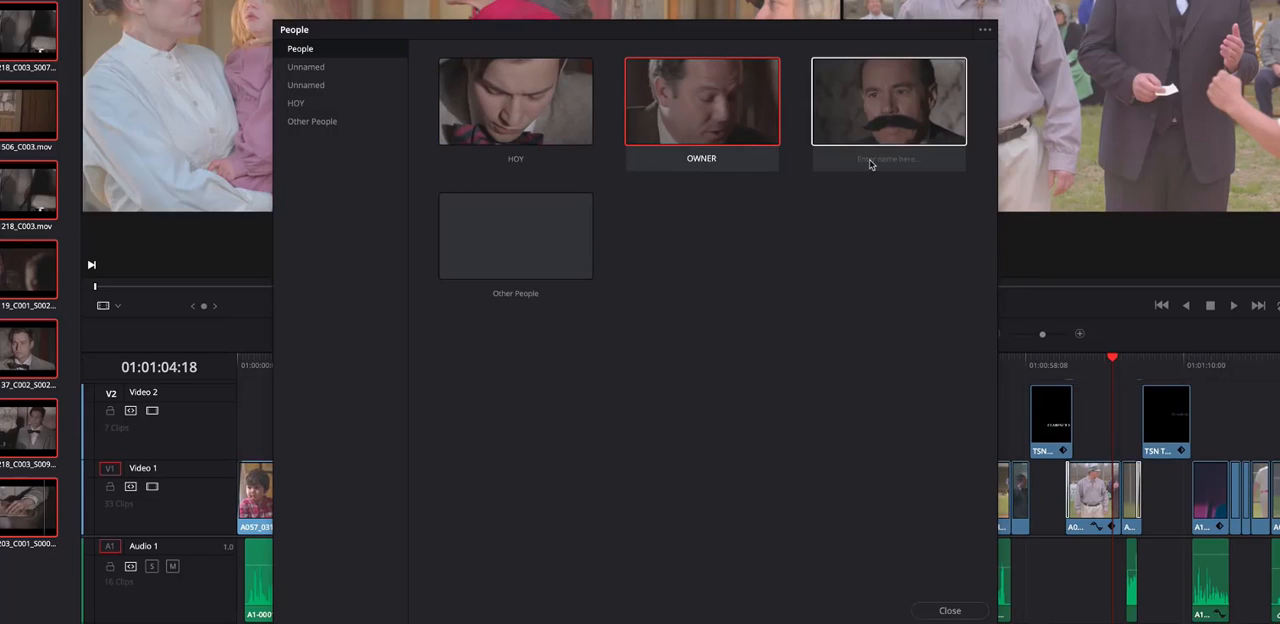
type("MANAGER")
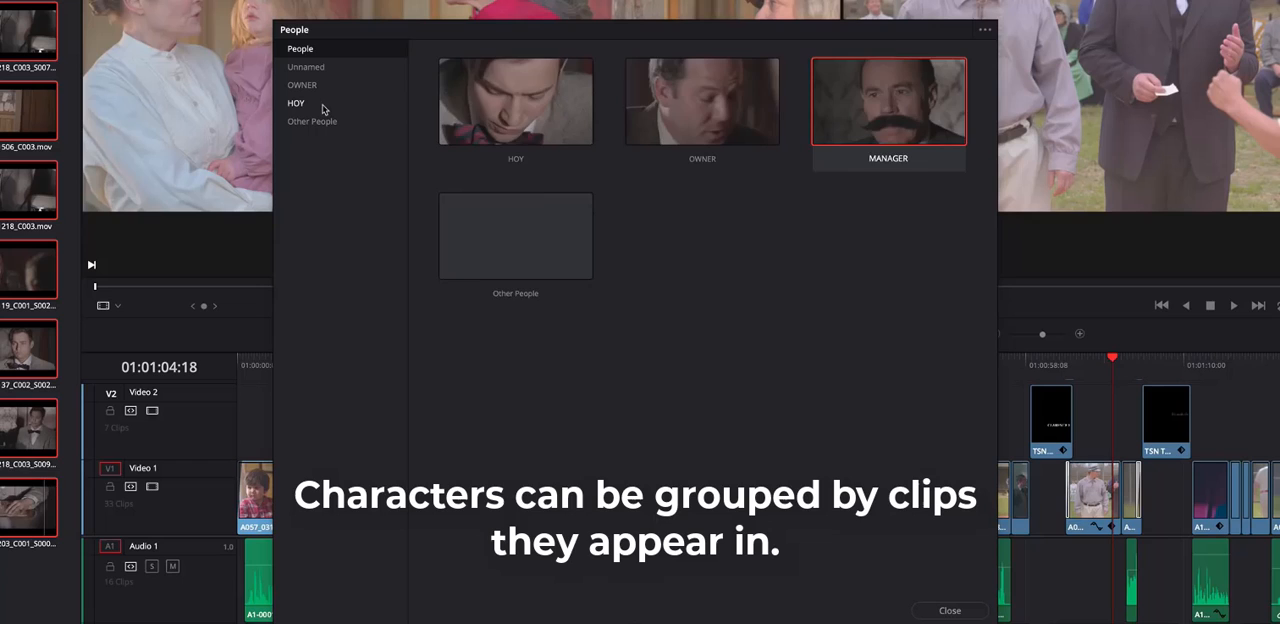
Step: Browse the HOY group and the unidentified-people group, then bring up a clip's options
left_click(296, 104)
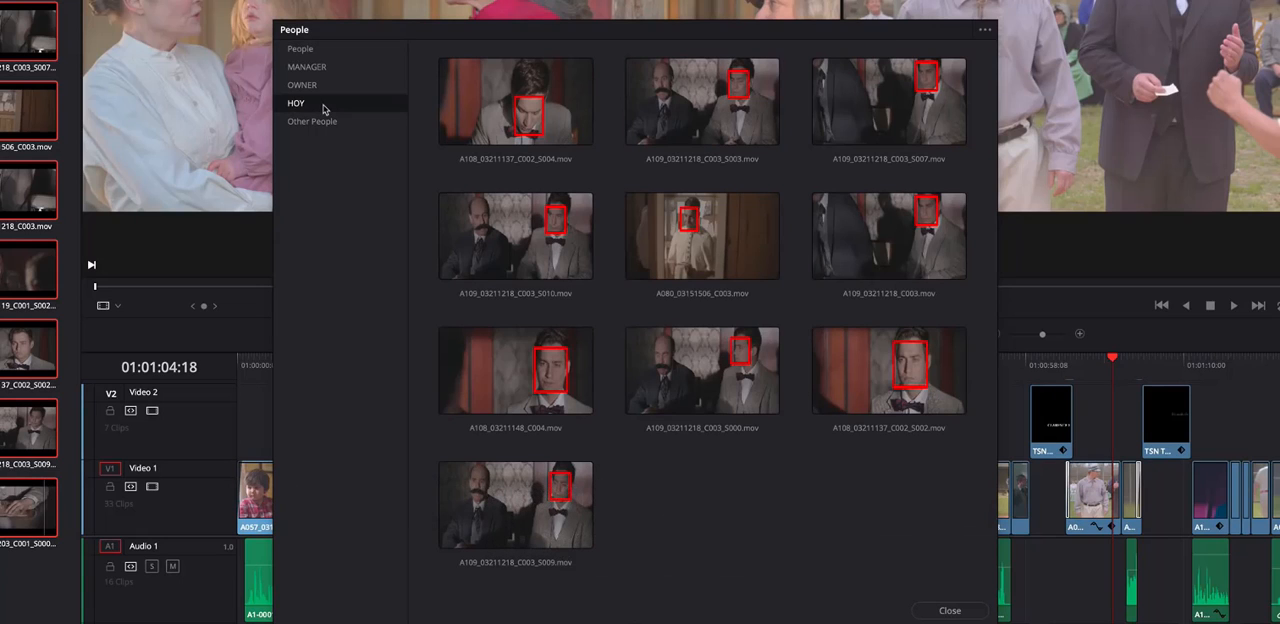
left_click(312, 120)
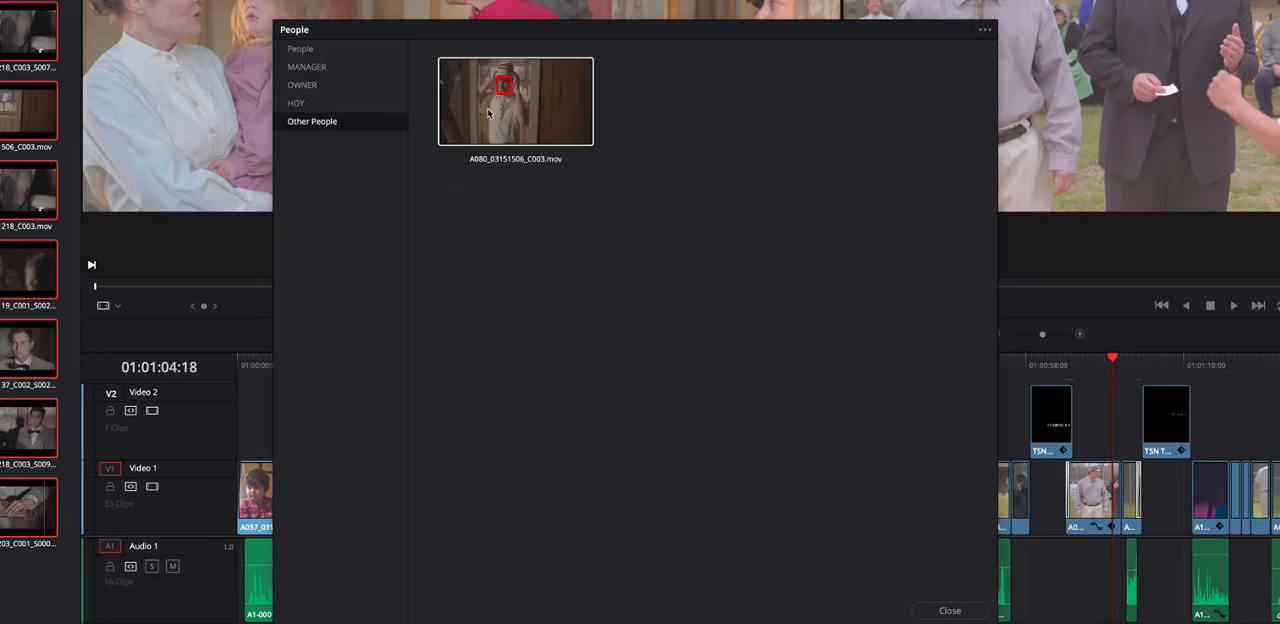
right_click(516, 100)
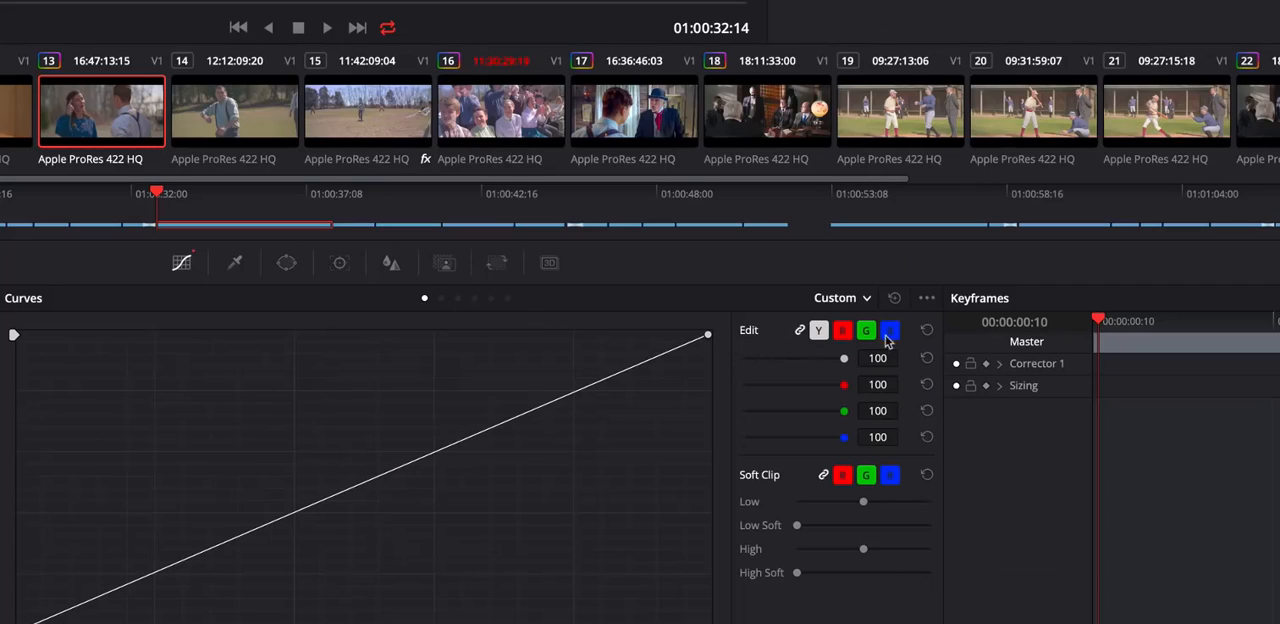
Step: Overlay the Input histogram behind the colour curves and nudge the custom curve point
left_click(924, 296)
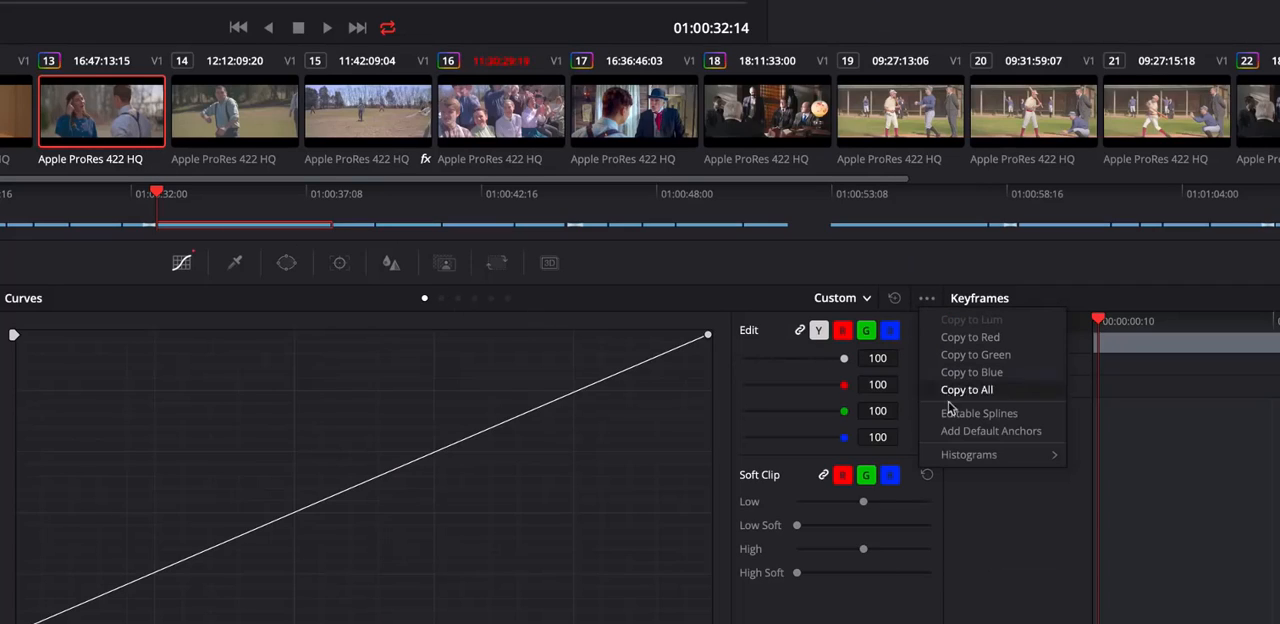
left_click(968, 454)
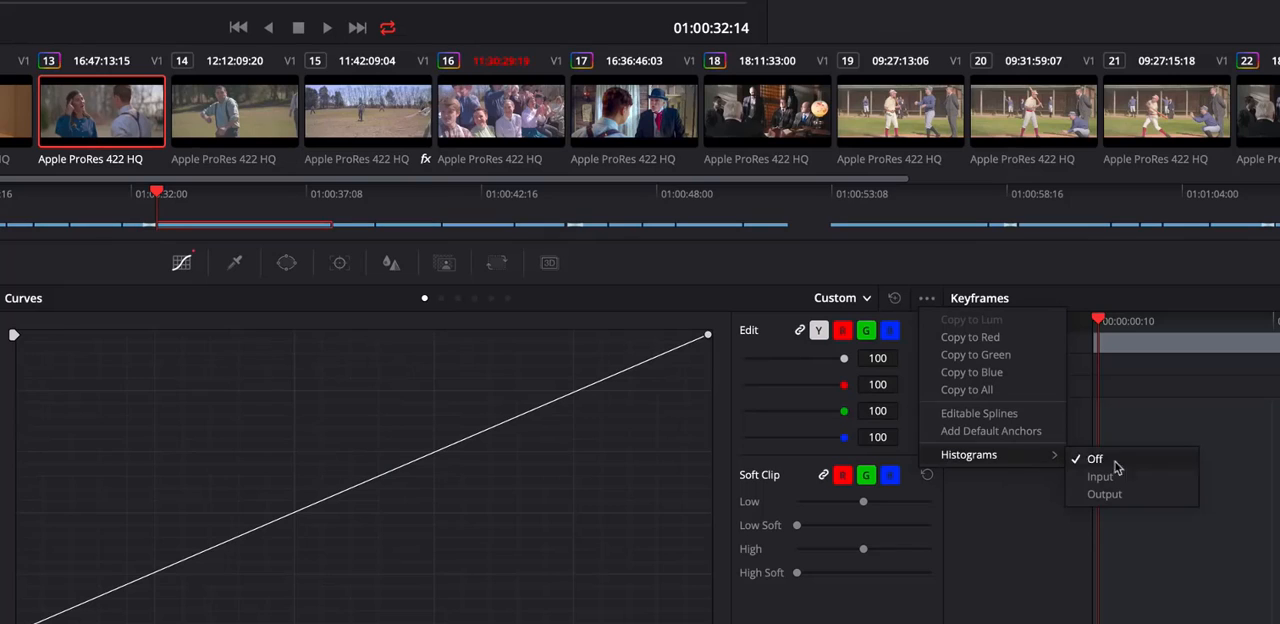
left_click(1100, 476)
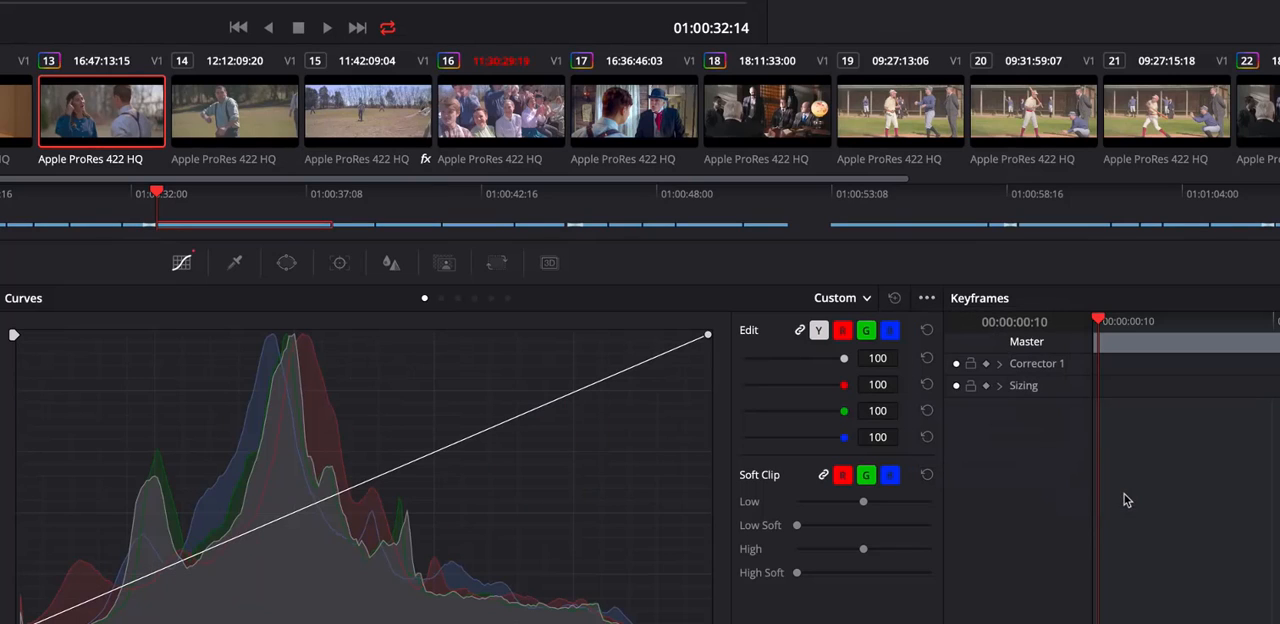
mouse_move(388, 484)
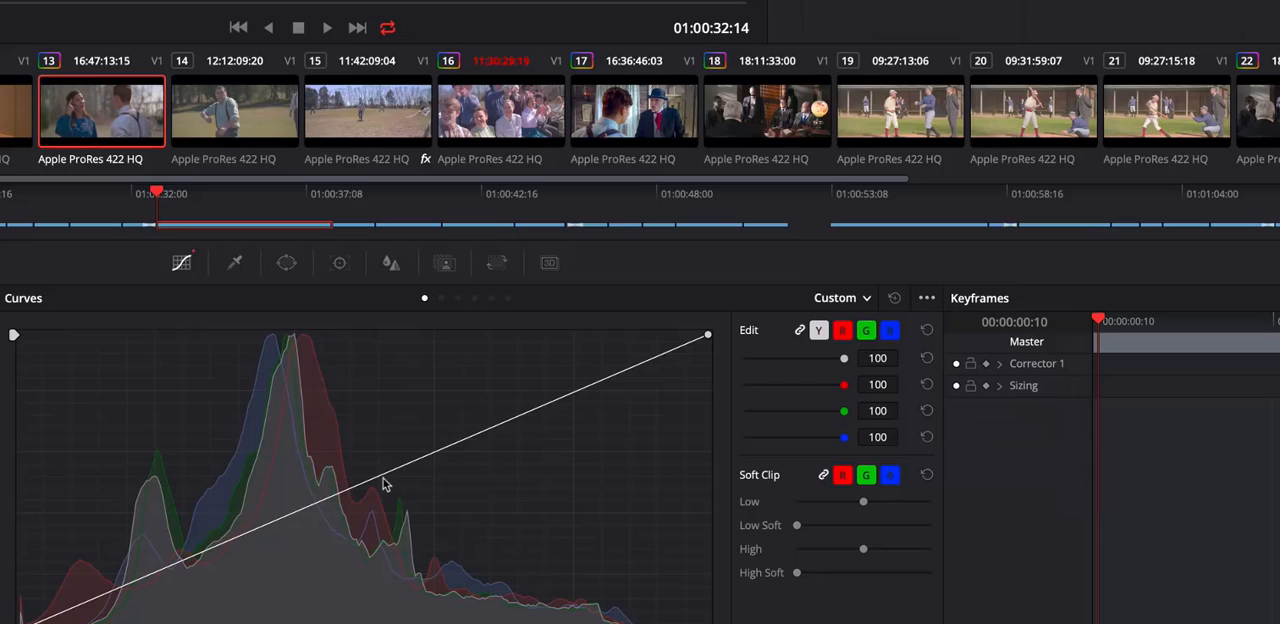
left_click_drag(384, 480, 378, 442)
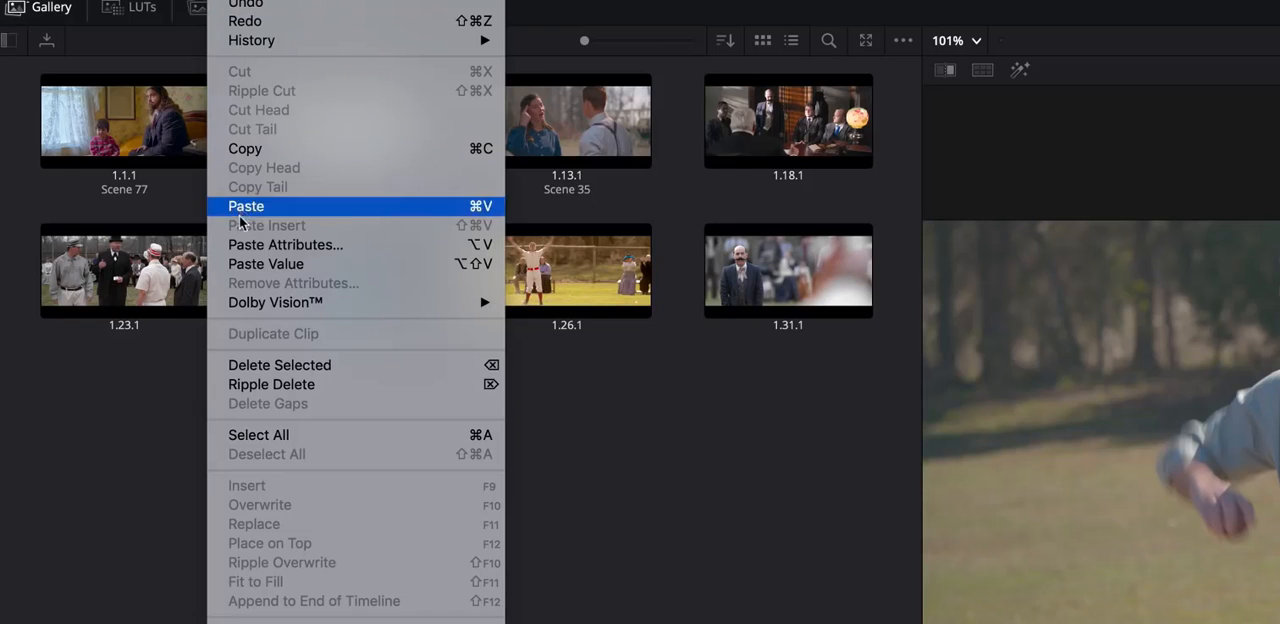
Step: Paste only selected grade attributes, including the primary corrections
left_click(284, 244)
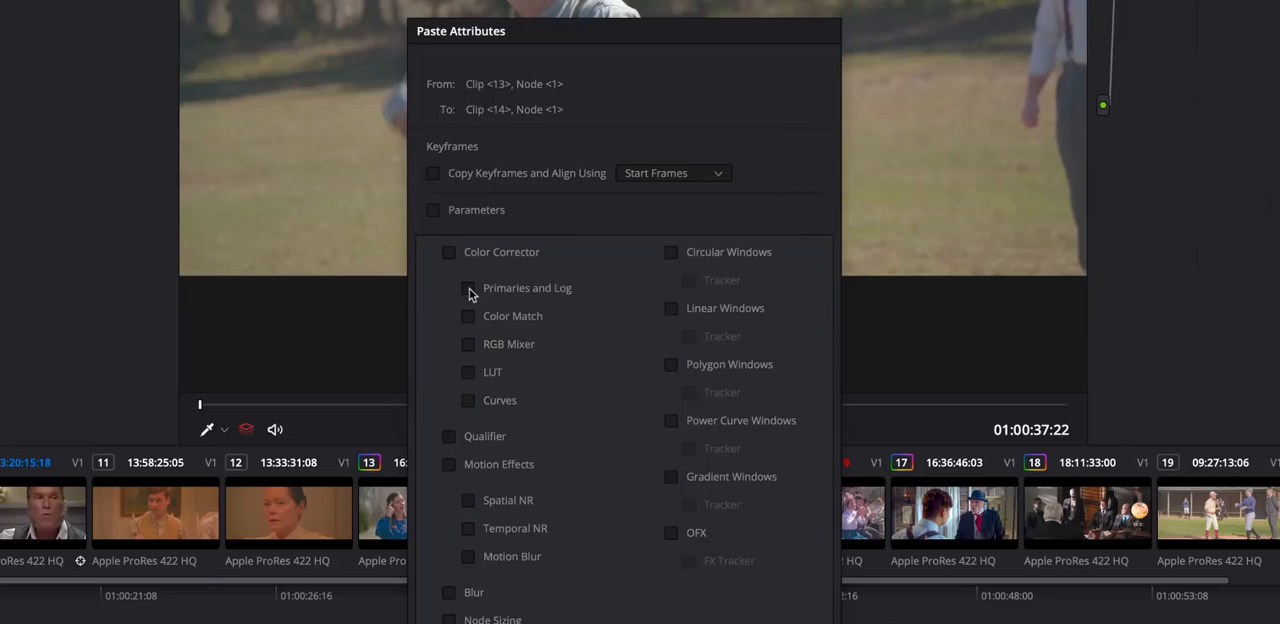
left_click(468, 288)
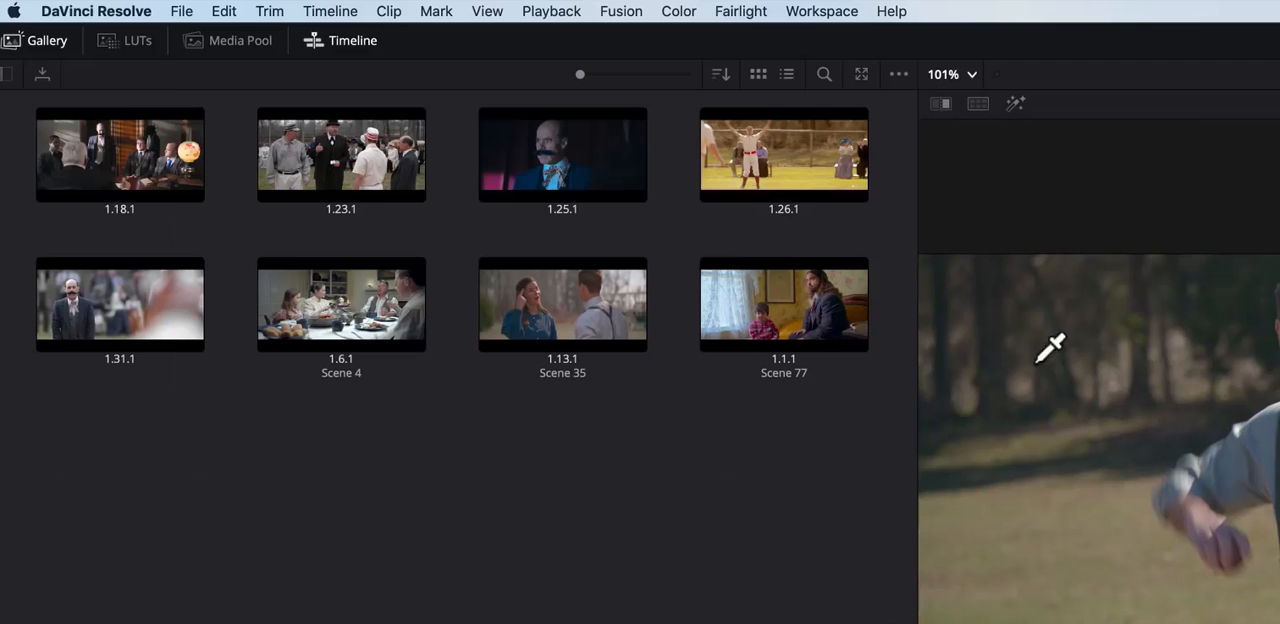
Step: Sort the gallery stills by Still ID ascending and return to the grid view
left_click(720, 74)
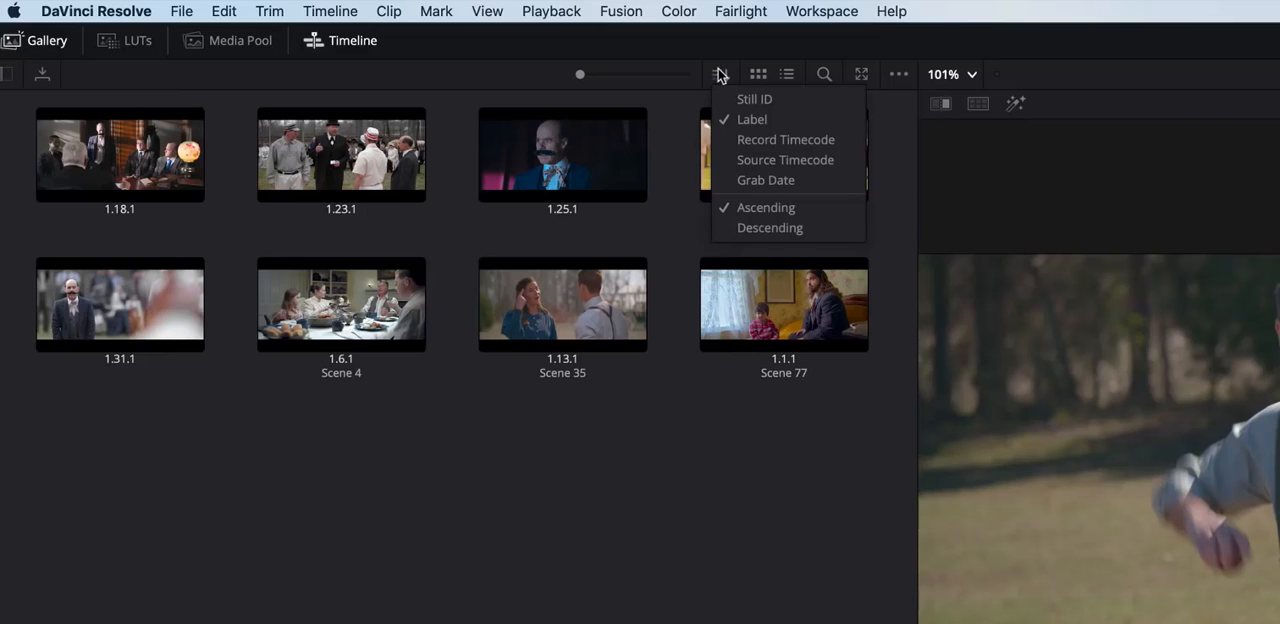
left_click(770, 228)
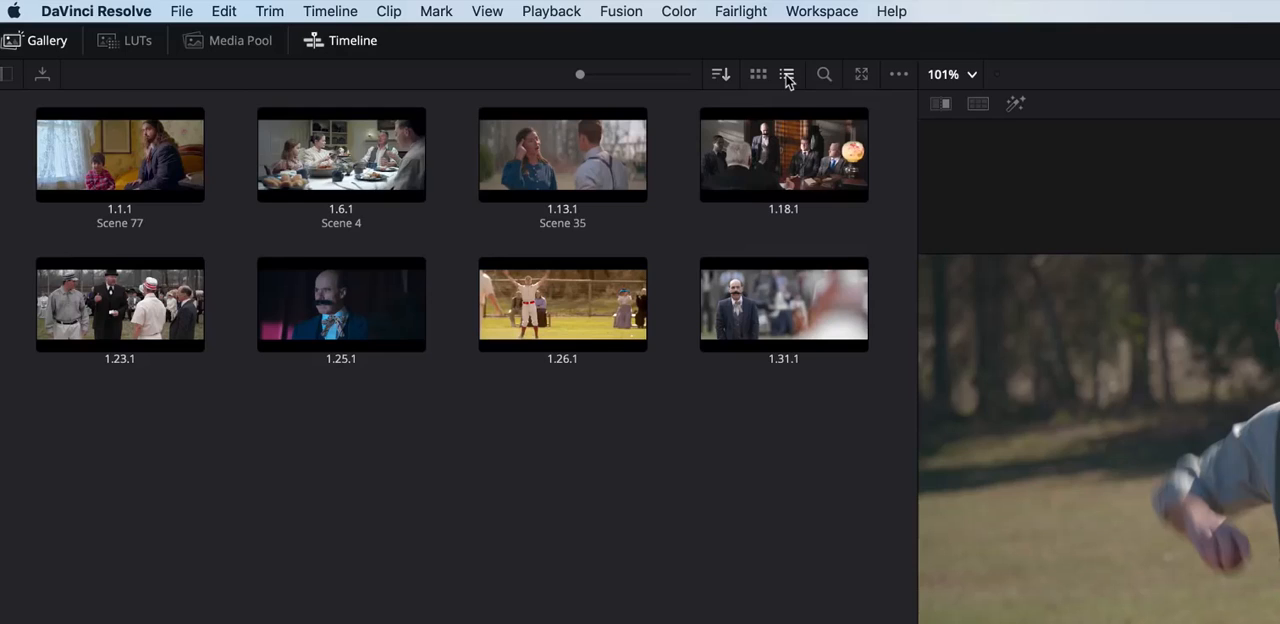
left_click(788, 74)
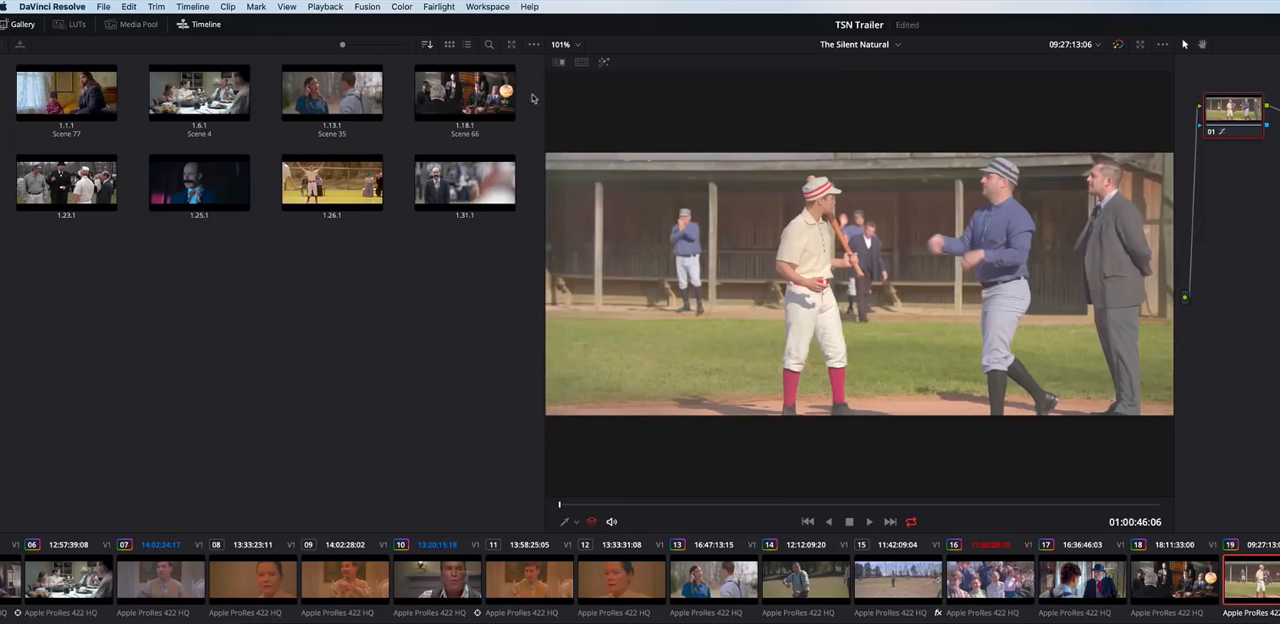
left_click(200, 92)
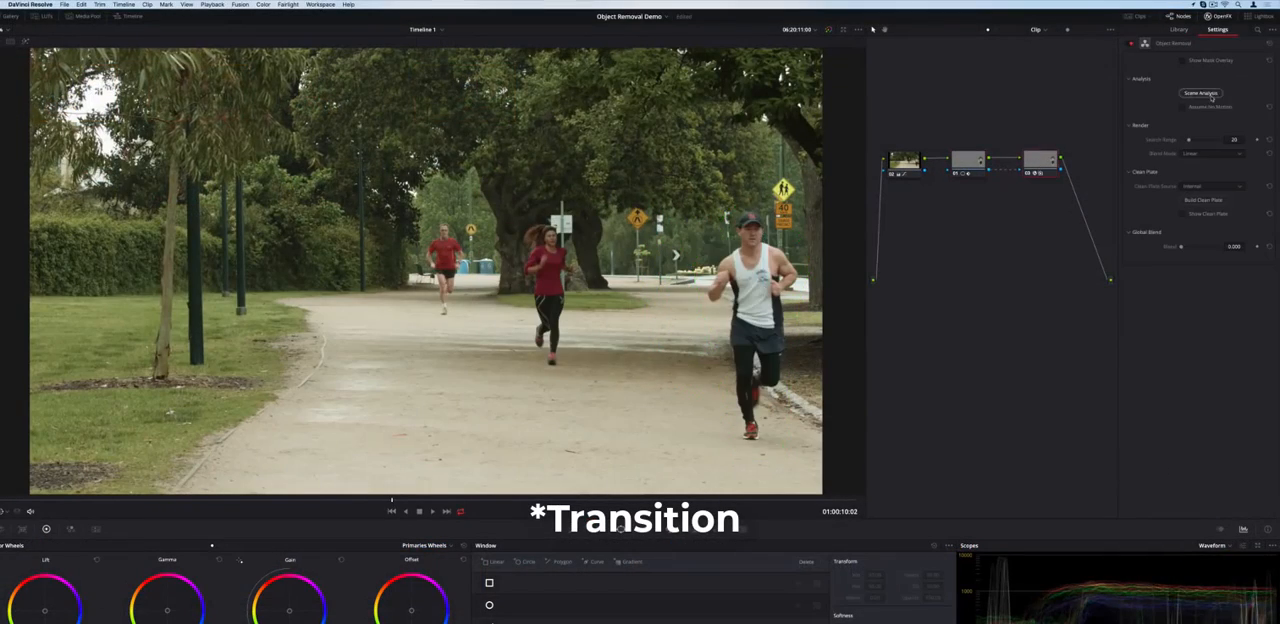
Step: Add a Cross Dissolve at the edit point between the two clips and play it back
left_click(1200, 92)
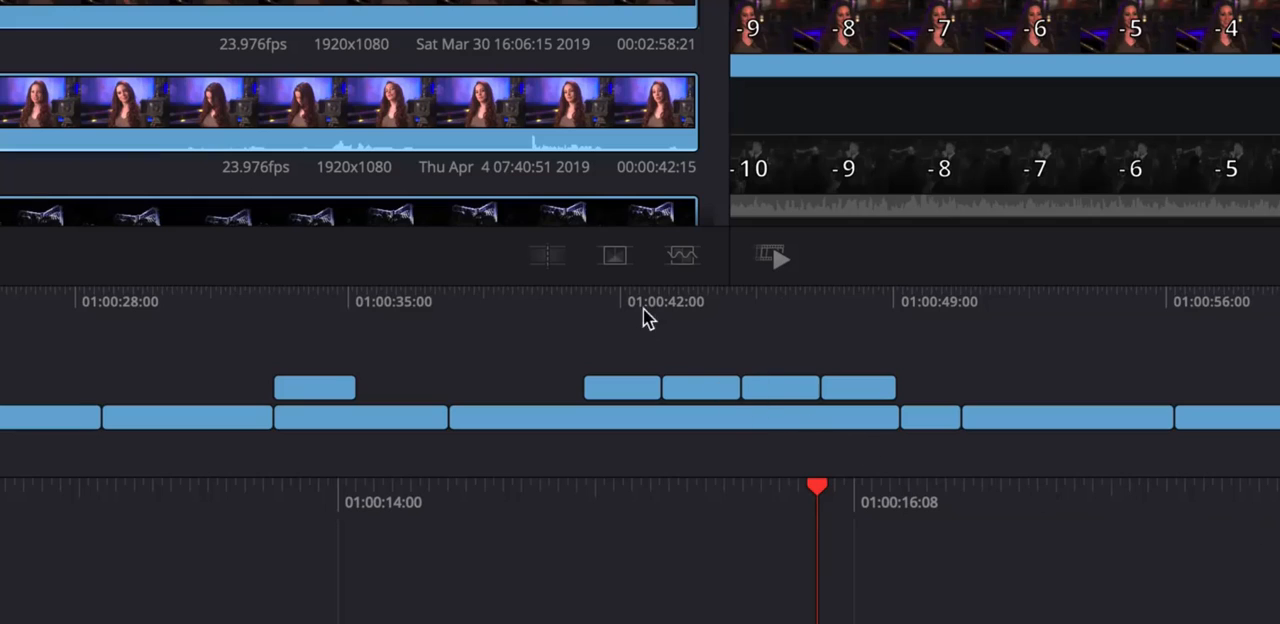
mouse_move(614, 256)
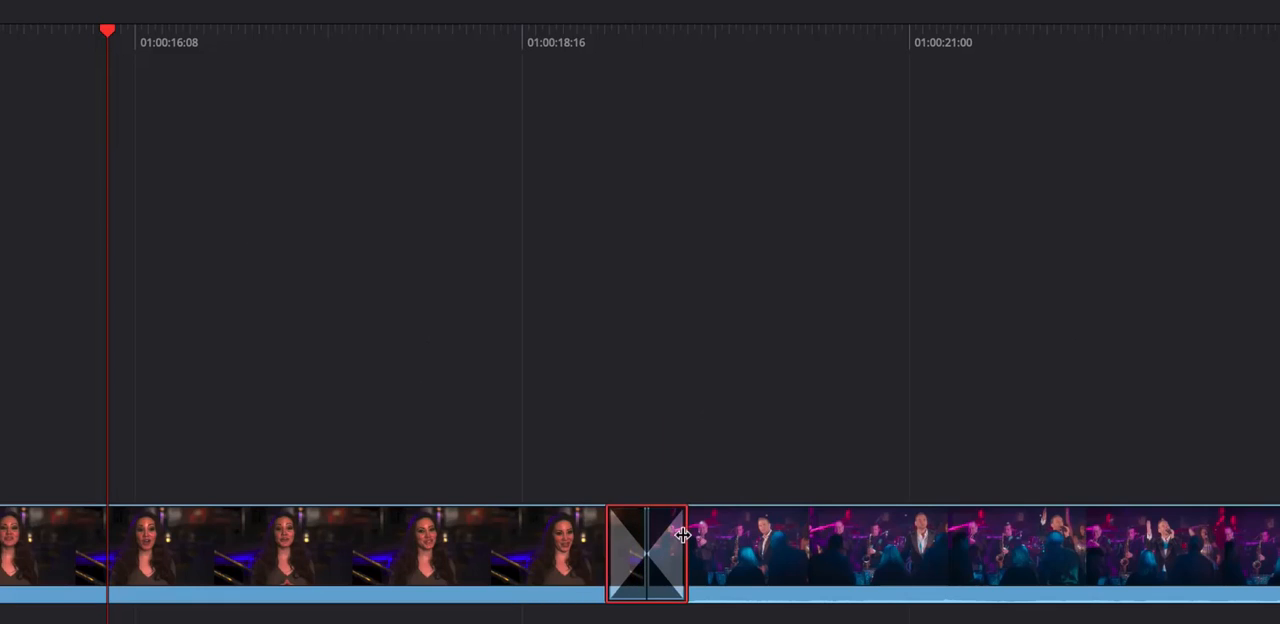
double_click(644, 552)
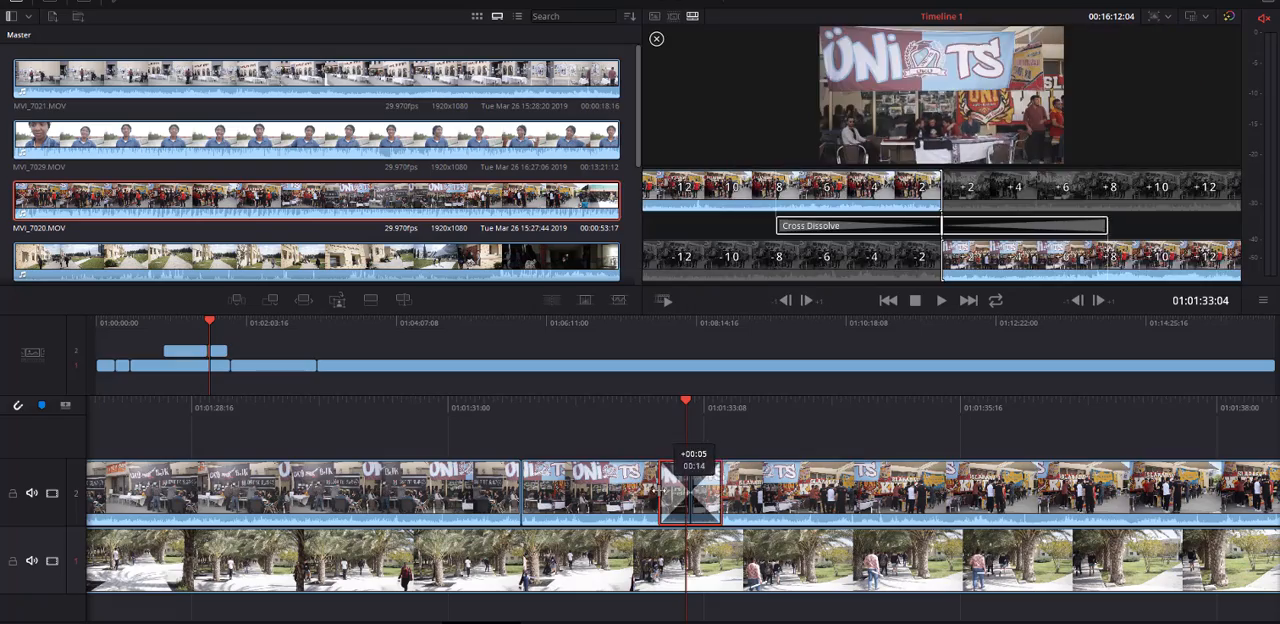
left_click(940, 300)
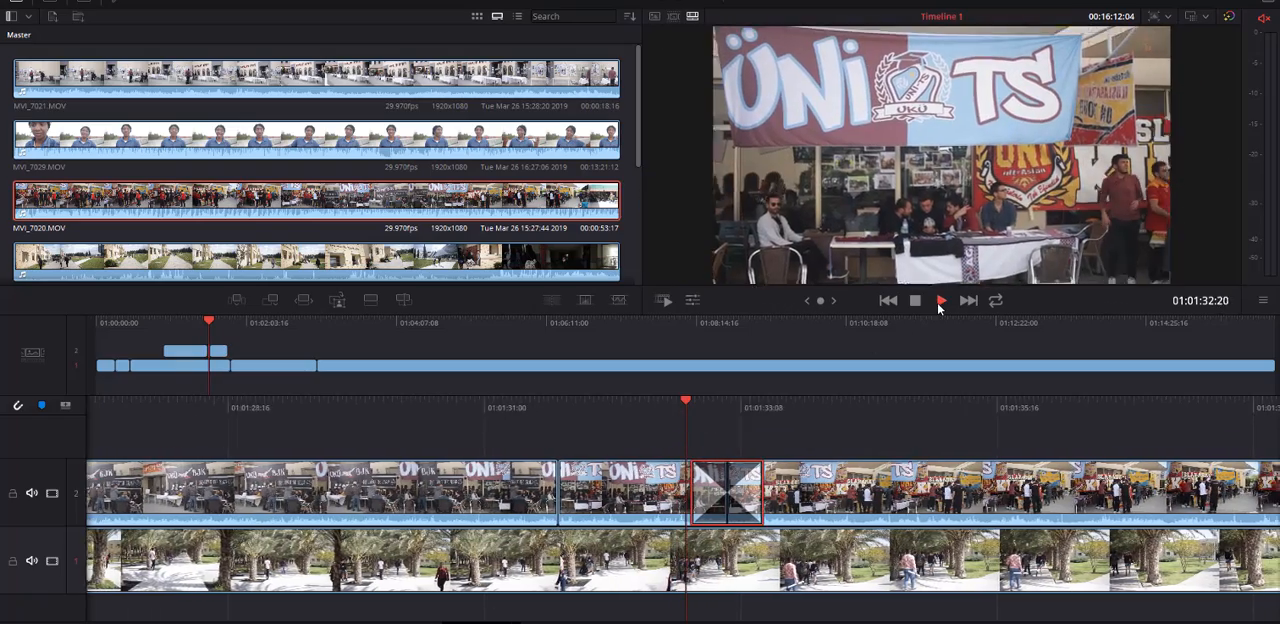
left_click(940, 300)
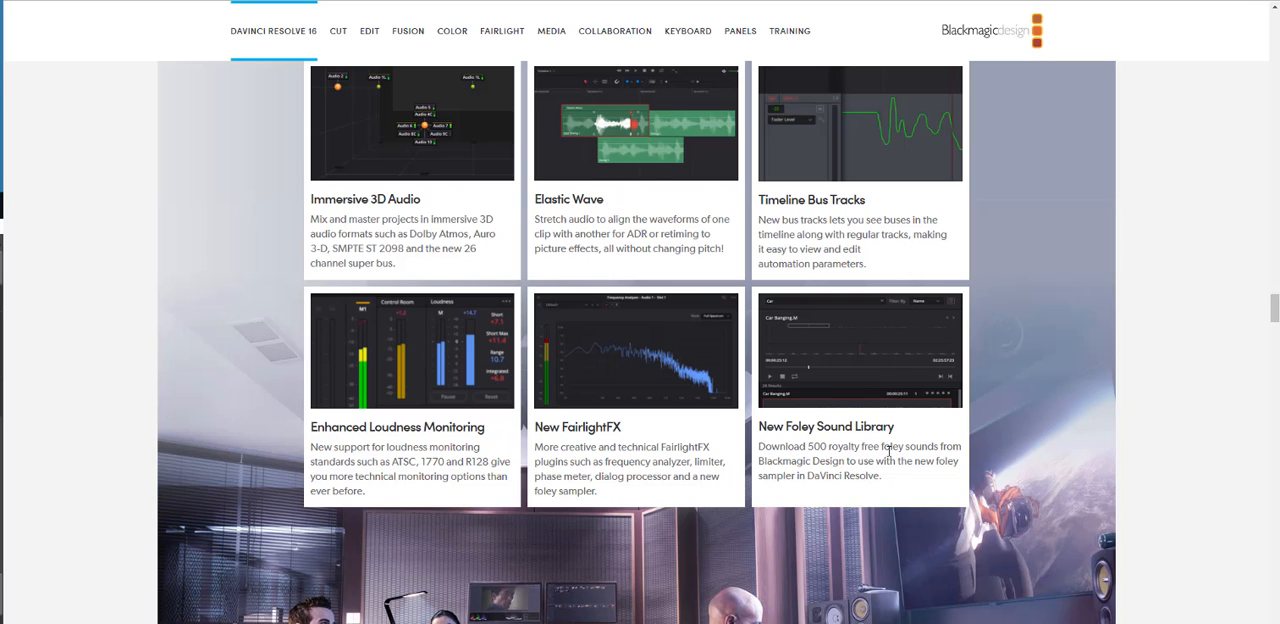
mouse_move(904, 476)
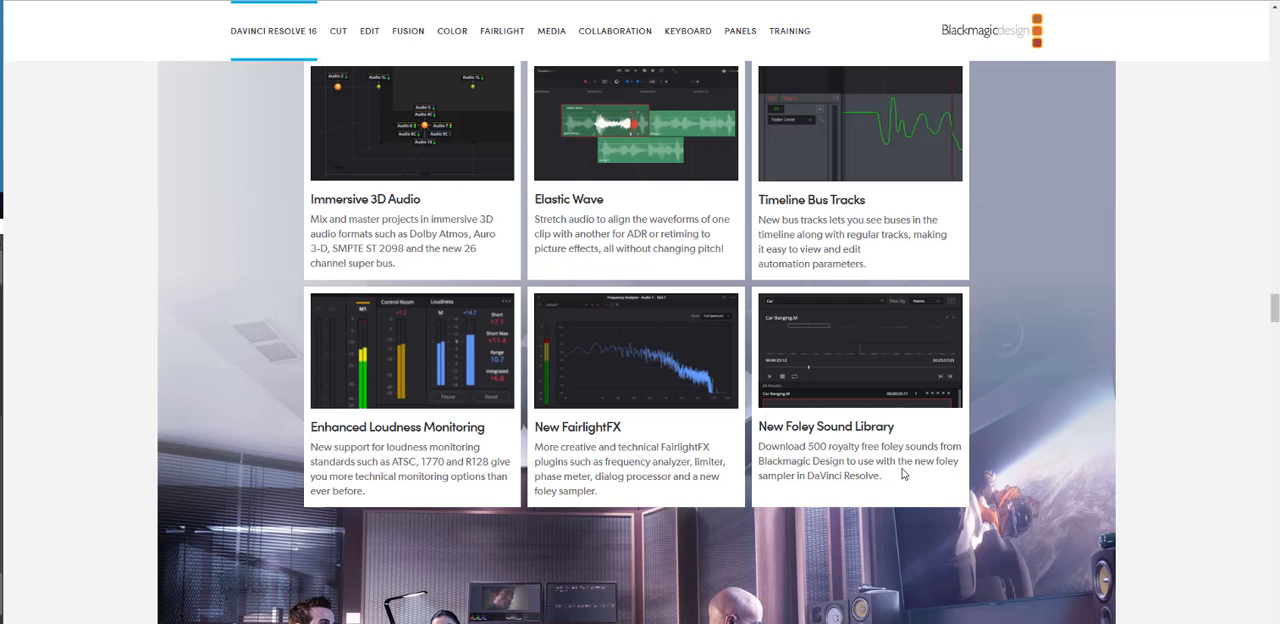
mouse_move(900, 470)
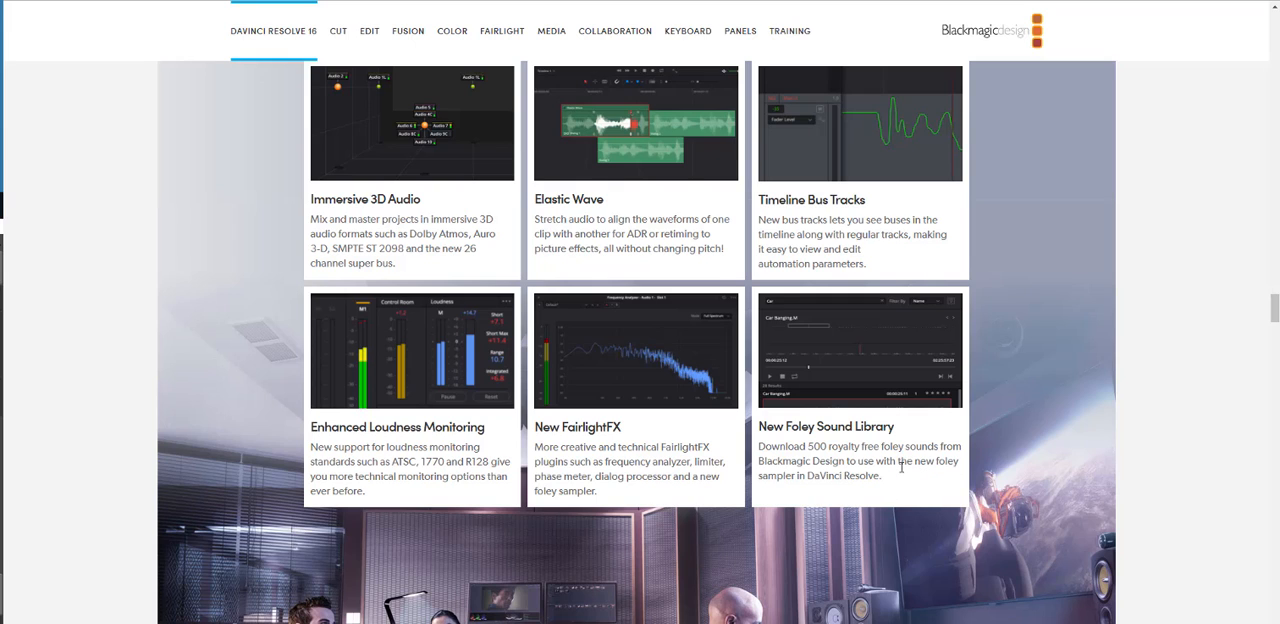
mouse_move(852, 418)
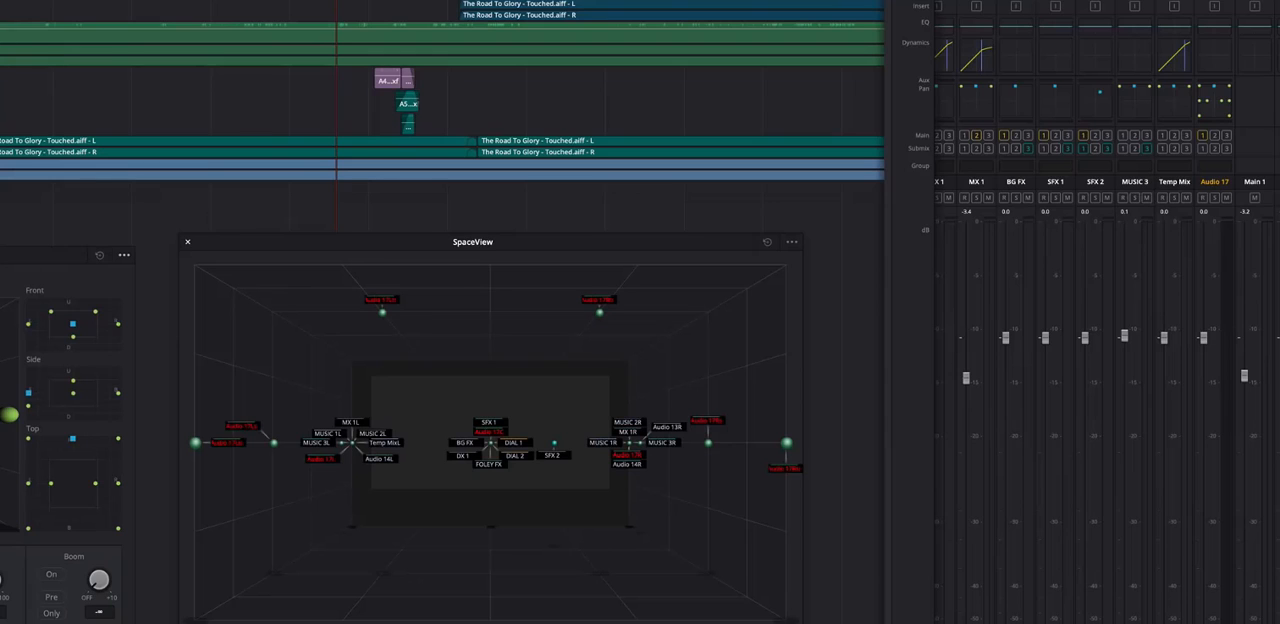
mouse_move(1094, 172)
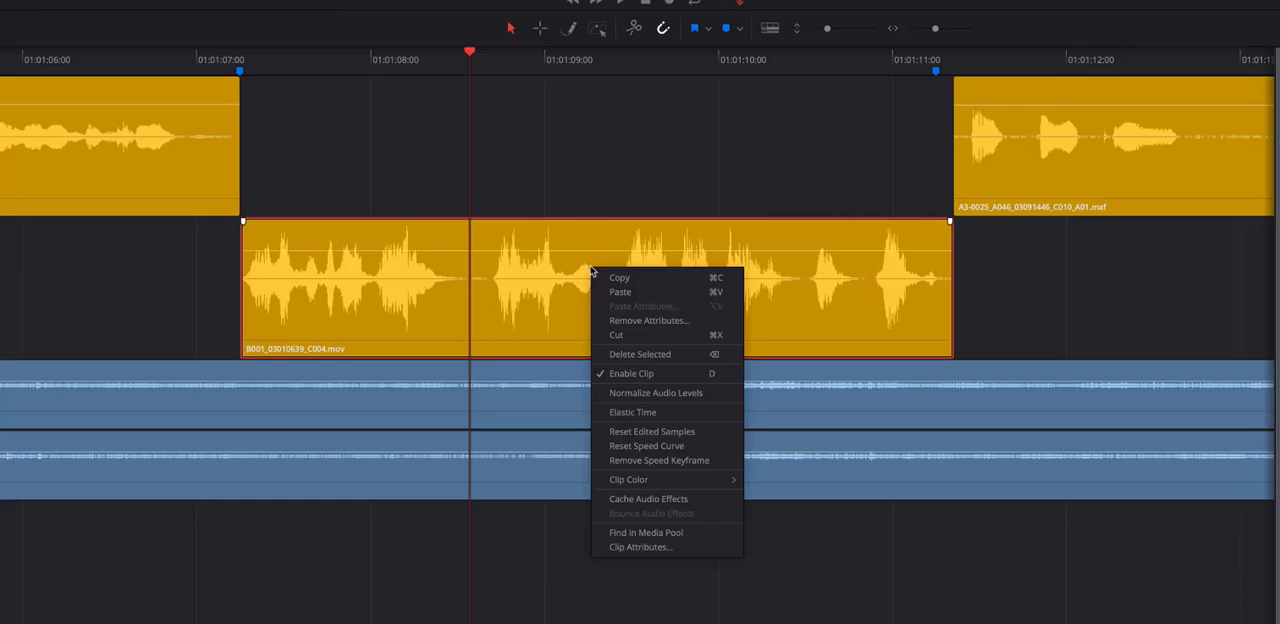
mouse_move(596, 404)
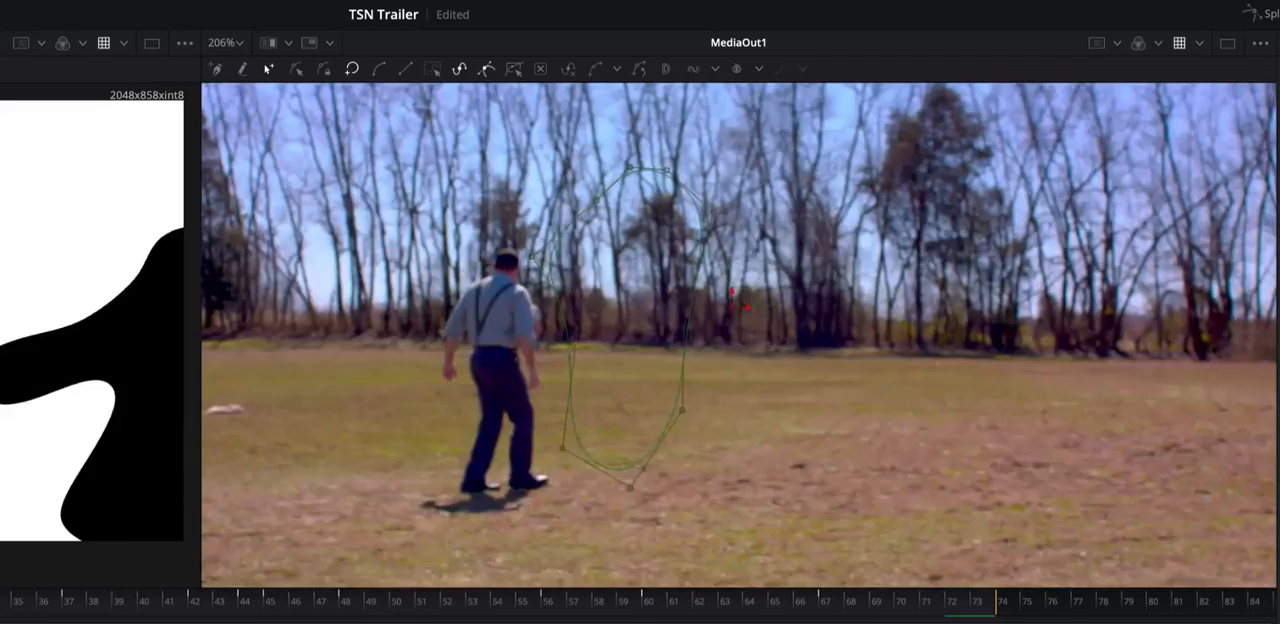
Step: Add a Camera Tracker node to the field shot in Fusion and run Auto Track
type("c")
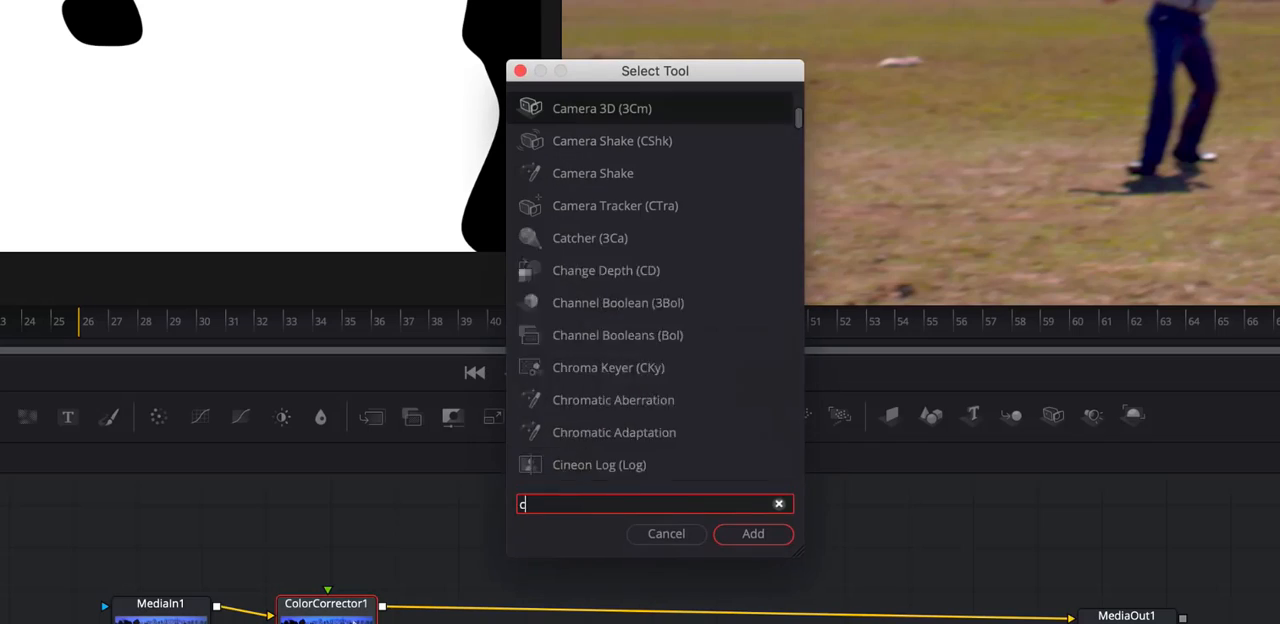
left_click(752, 532)
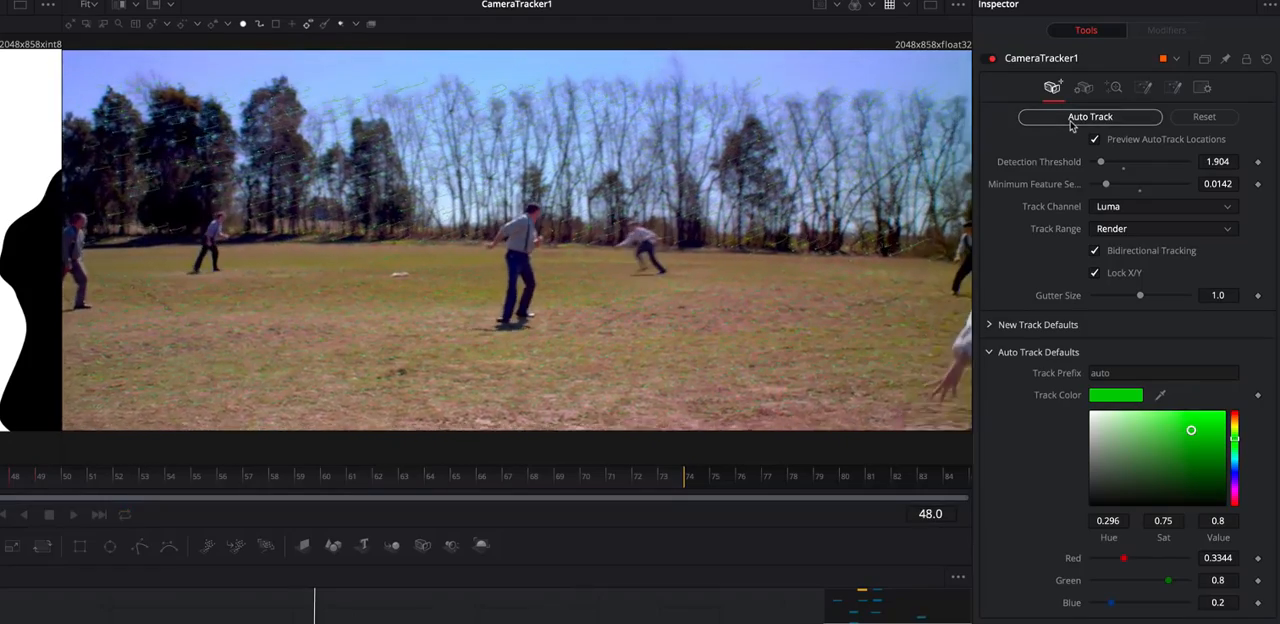
left_click(72, 514)
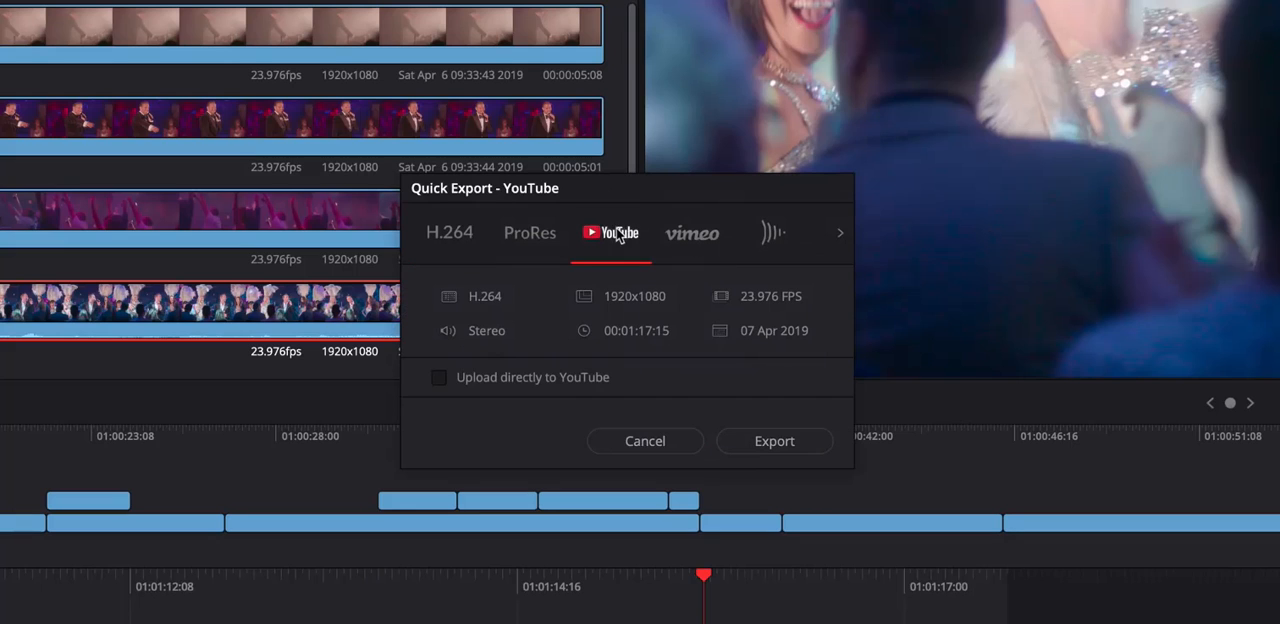
Step: Choose the YouTube Quick Export preset, then stabilise the night fountain clip with the Stabilizer
left_click(438, 376)
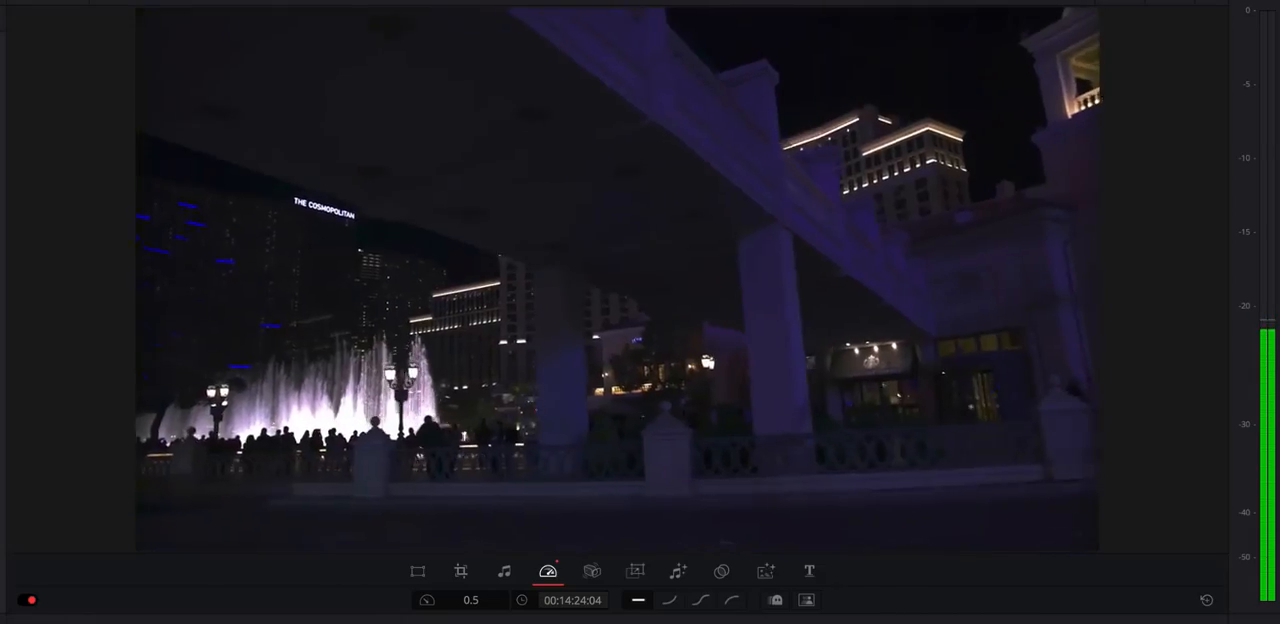
left_click(592, 572)
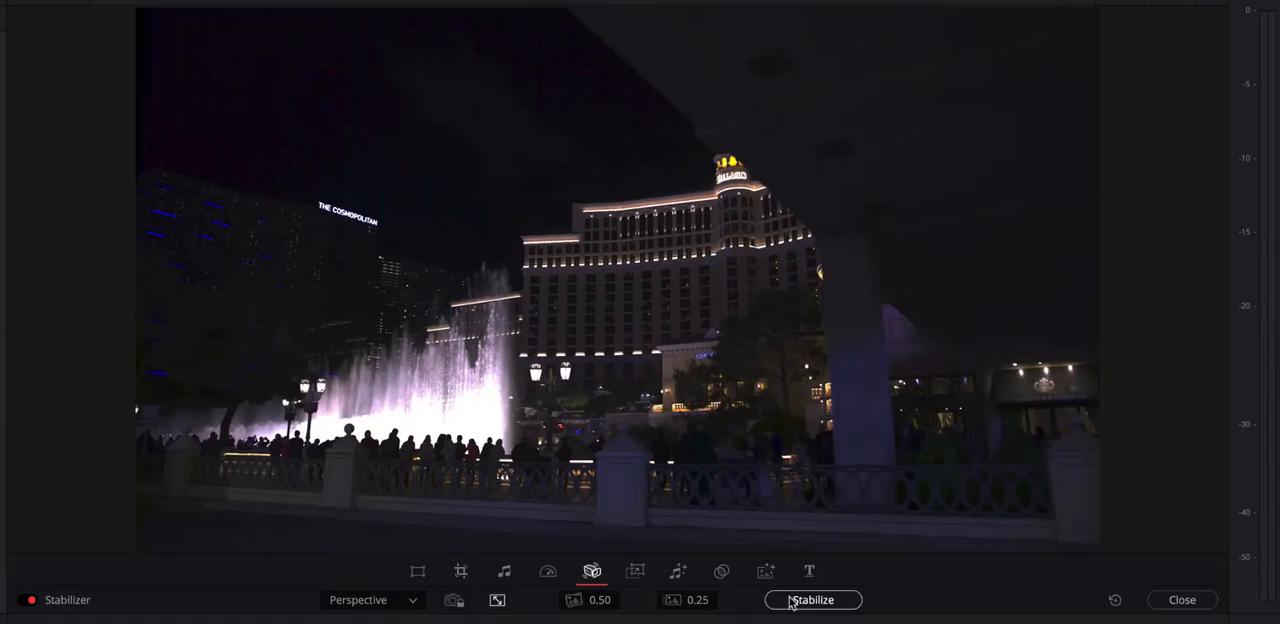
left_click(812, 600)
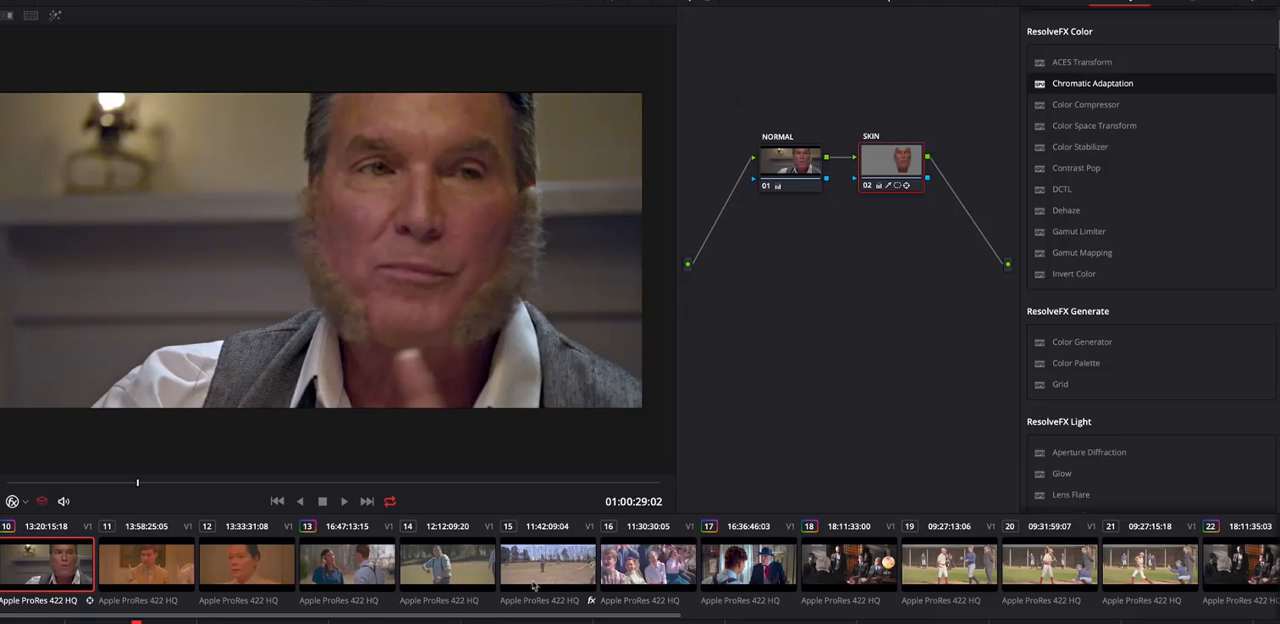
Step: Scroll the Titles list and choose the Pop Warm Intro title template
scroll("down", 3)
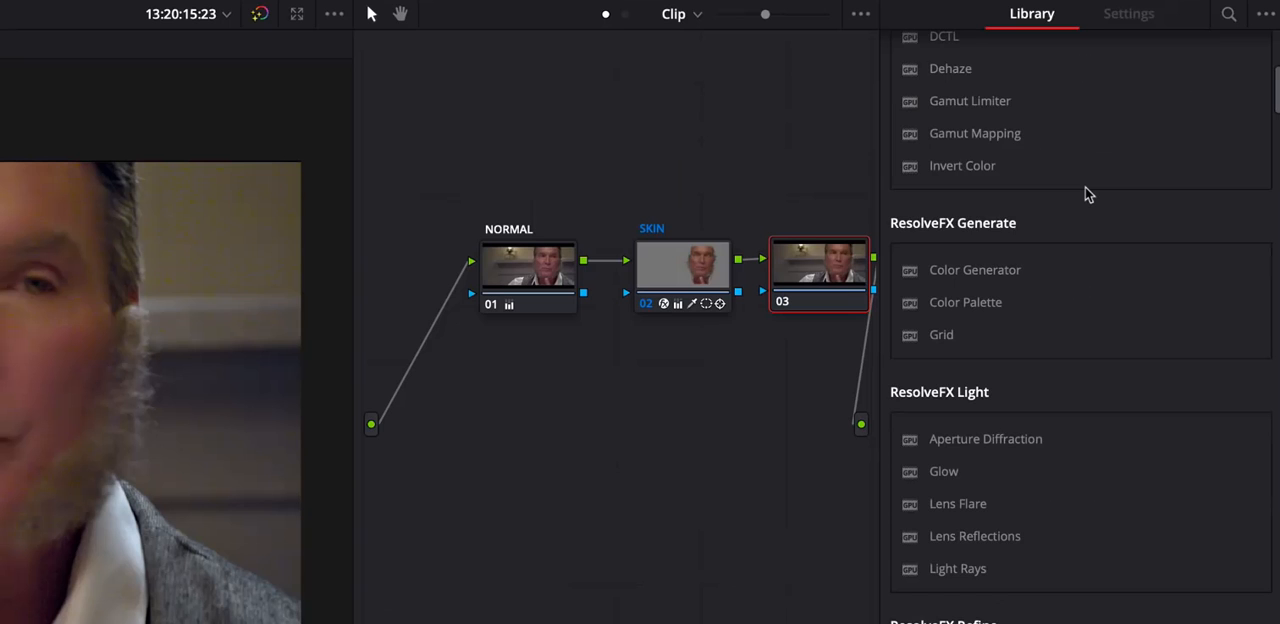
scroll("down", 3)
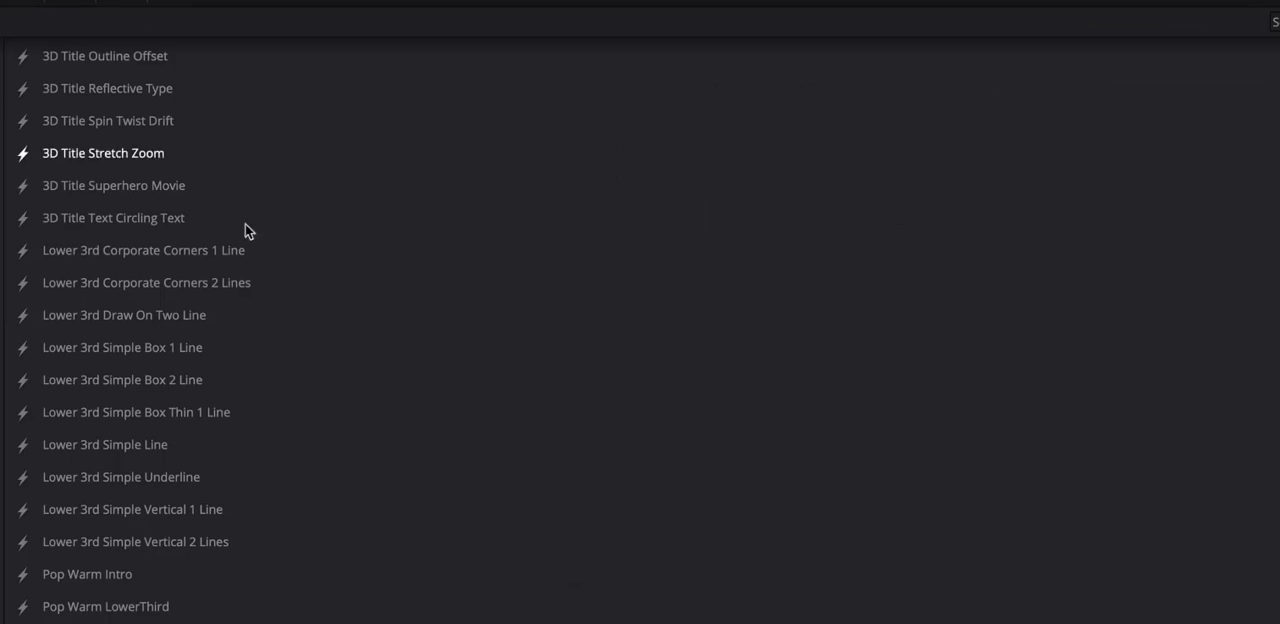
left_click(88, 574)
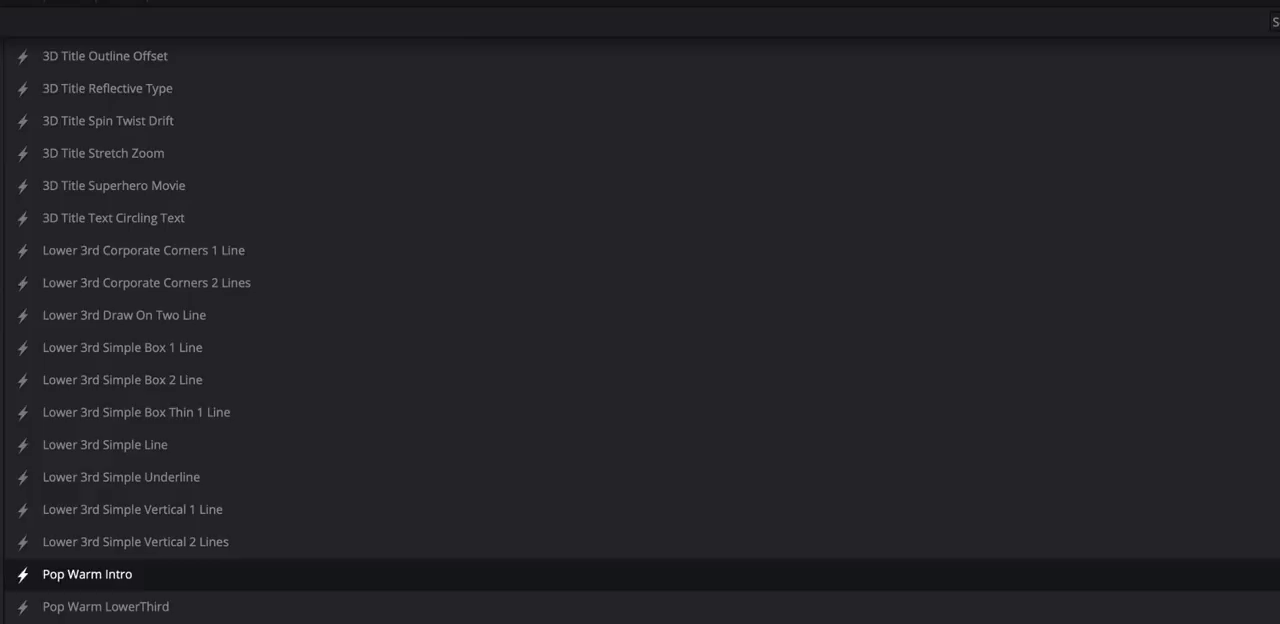